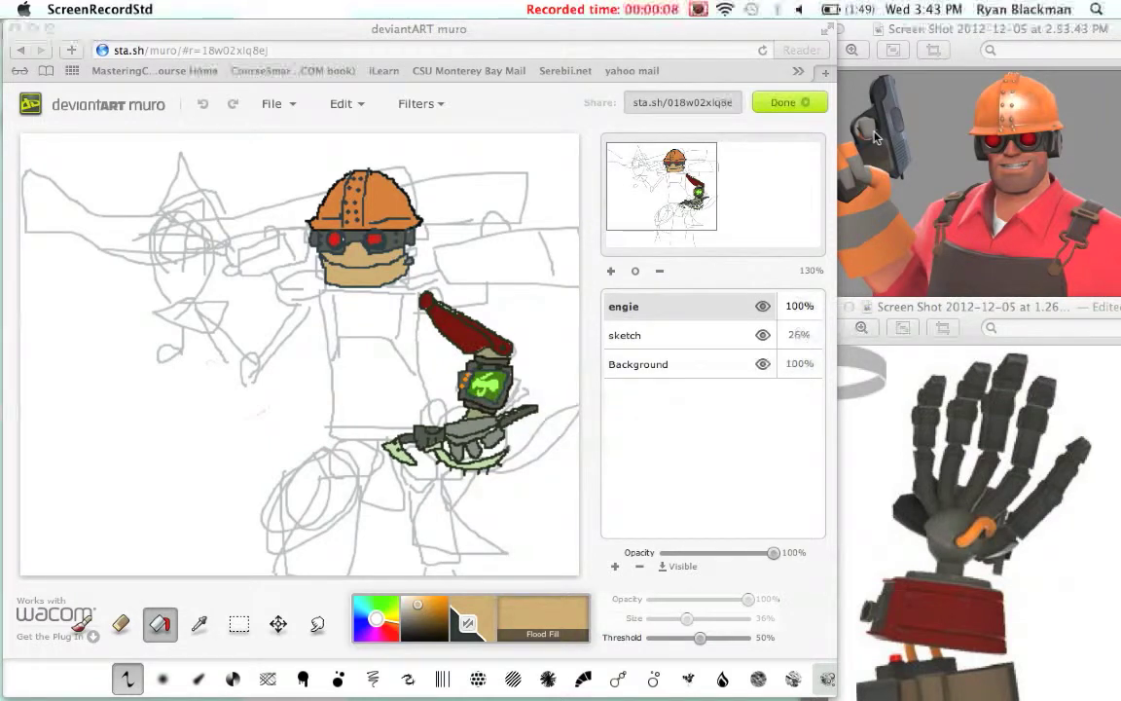
mouse_move(750, 177)
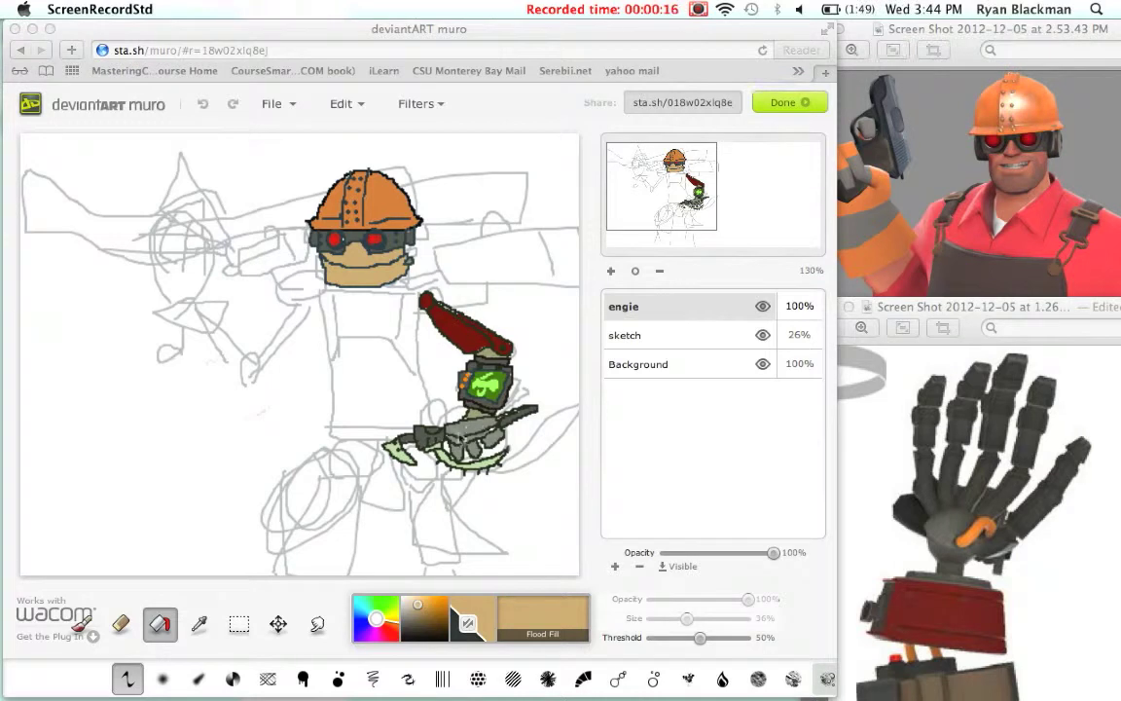
mouse_move(967, 315)
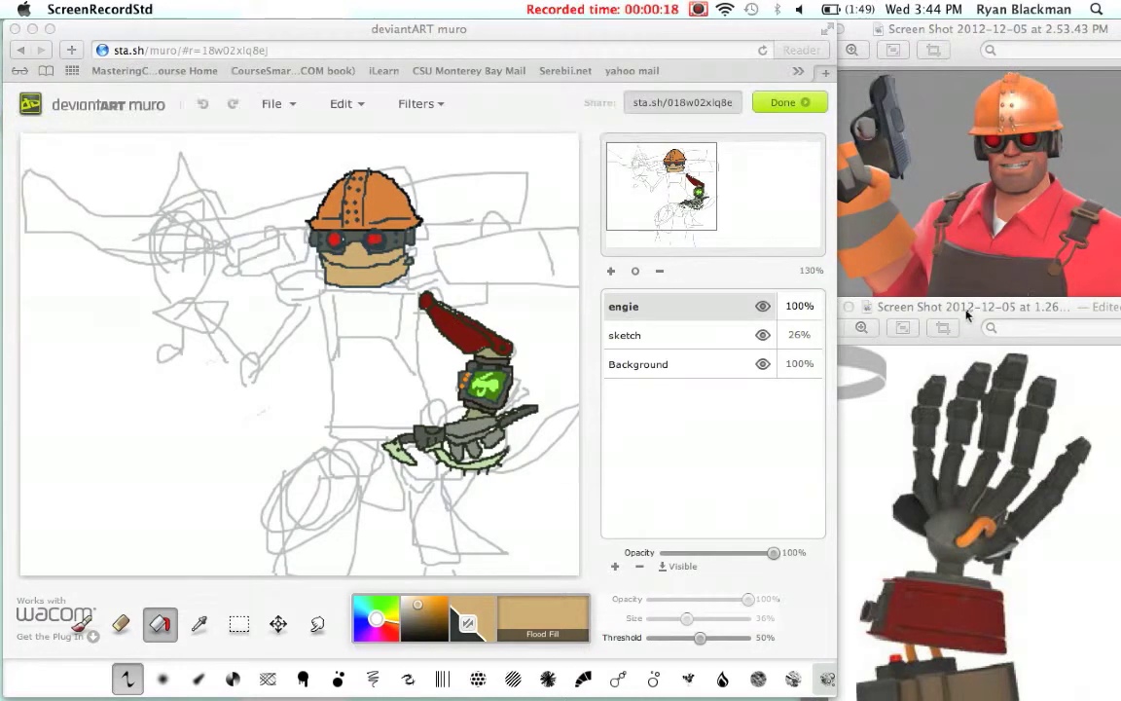
Move the robot hand reference window in Preview to the right of the muro canvas.
left_click(973, 292)
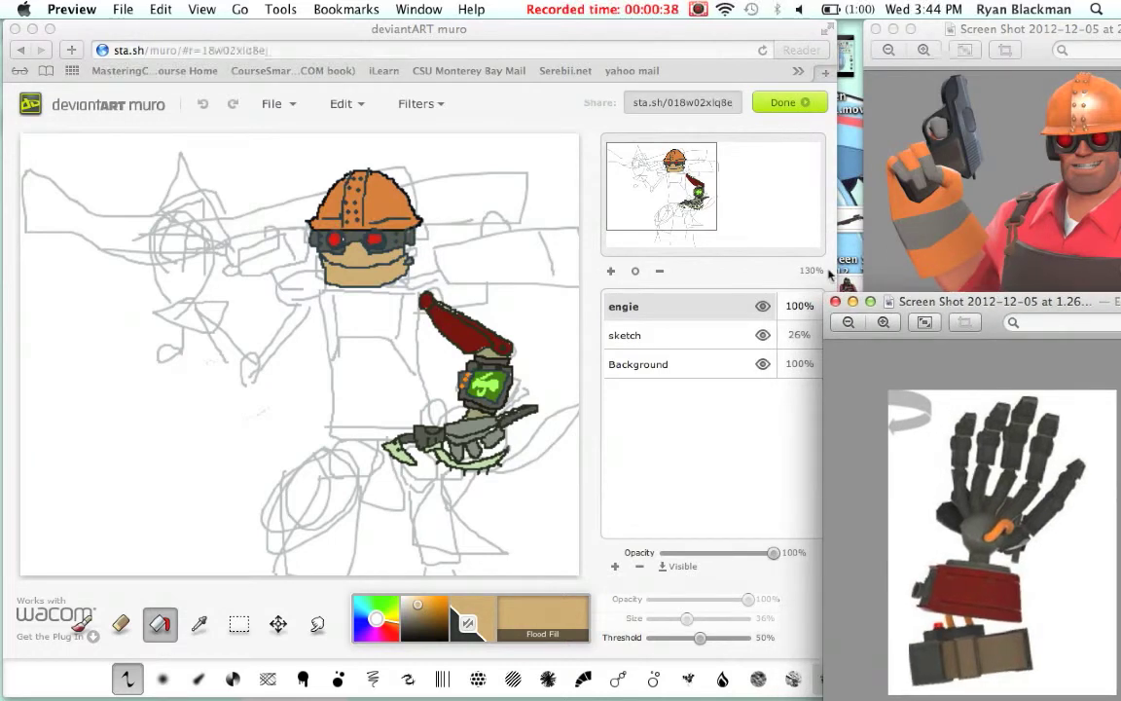
mouse_move(587, 402)
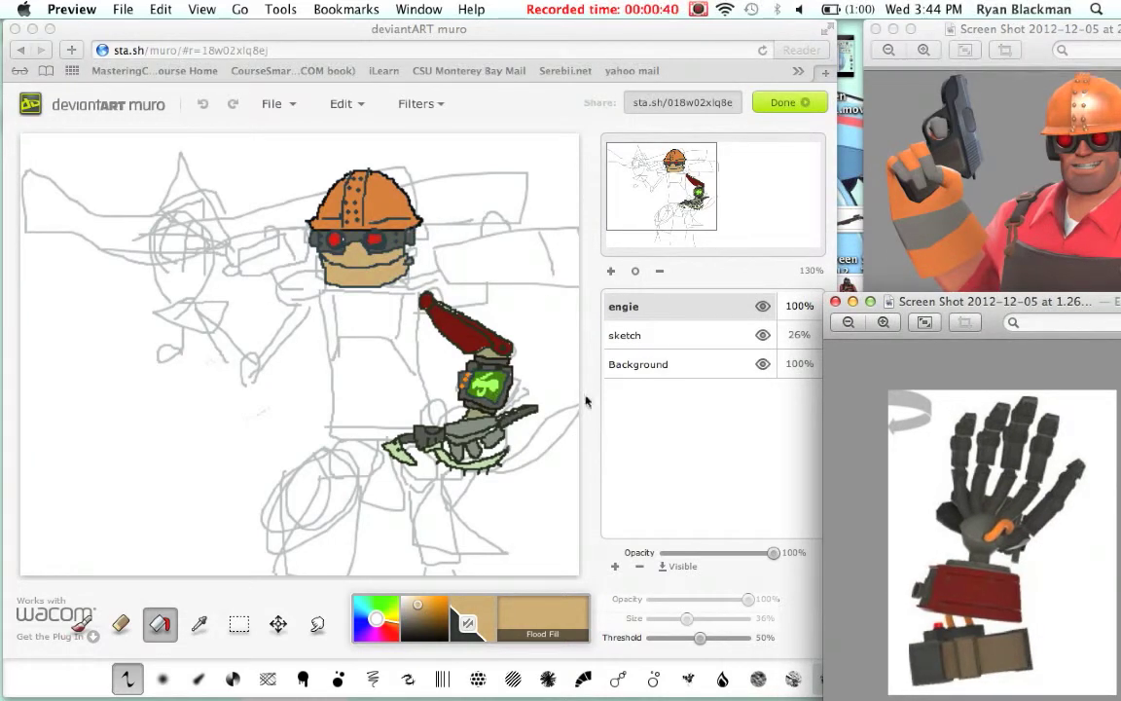
mouse_move(414, 77)
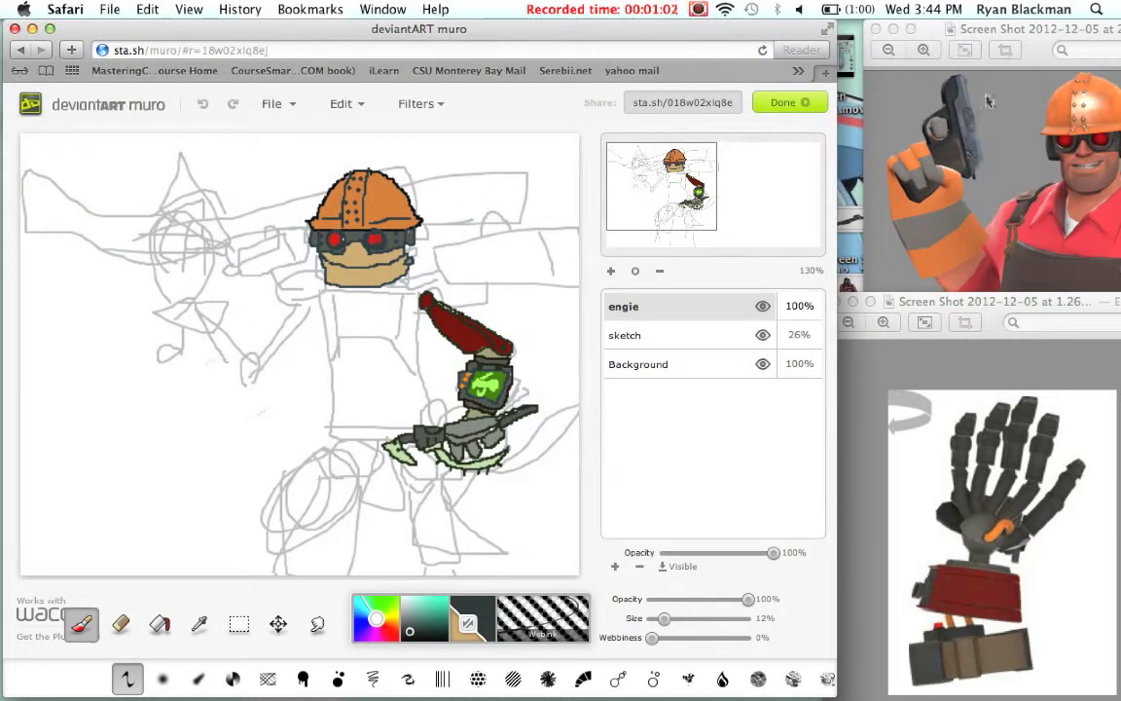
mouse_move(199, 213)
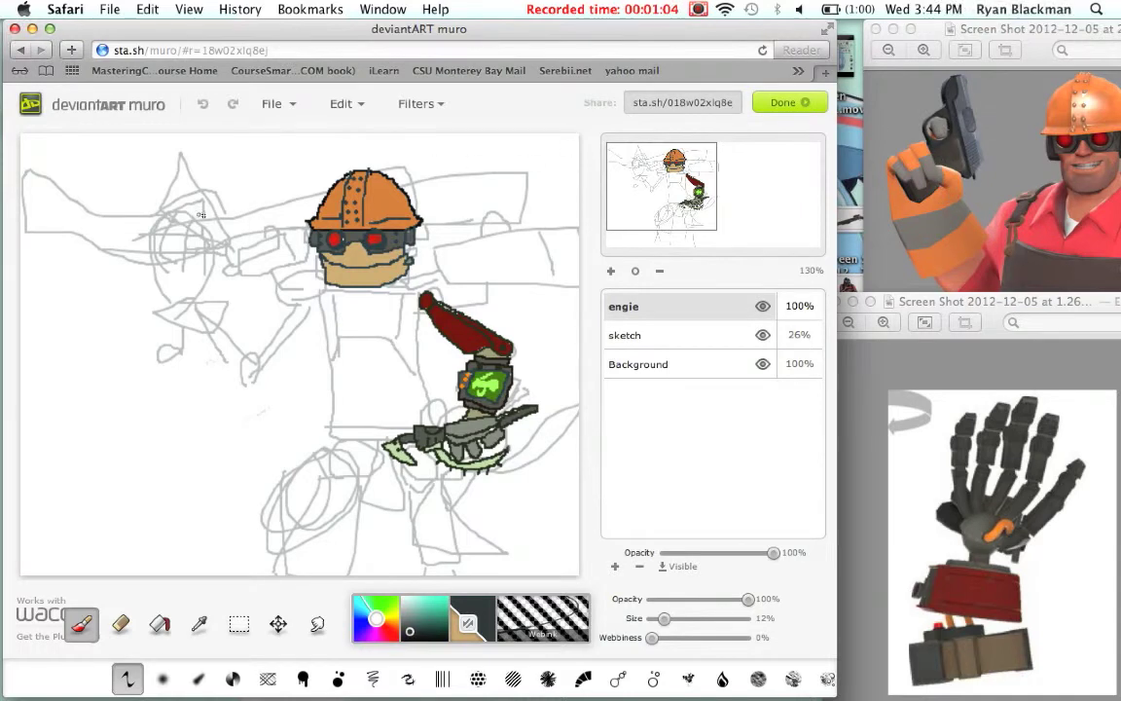
mouse_move(275, 299)
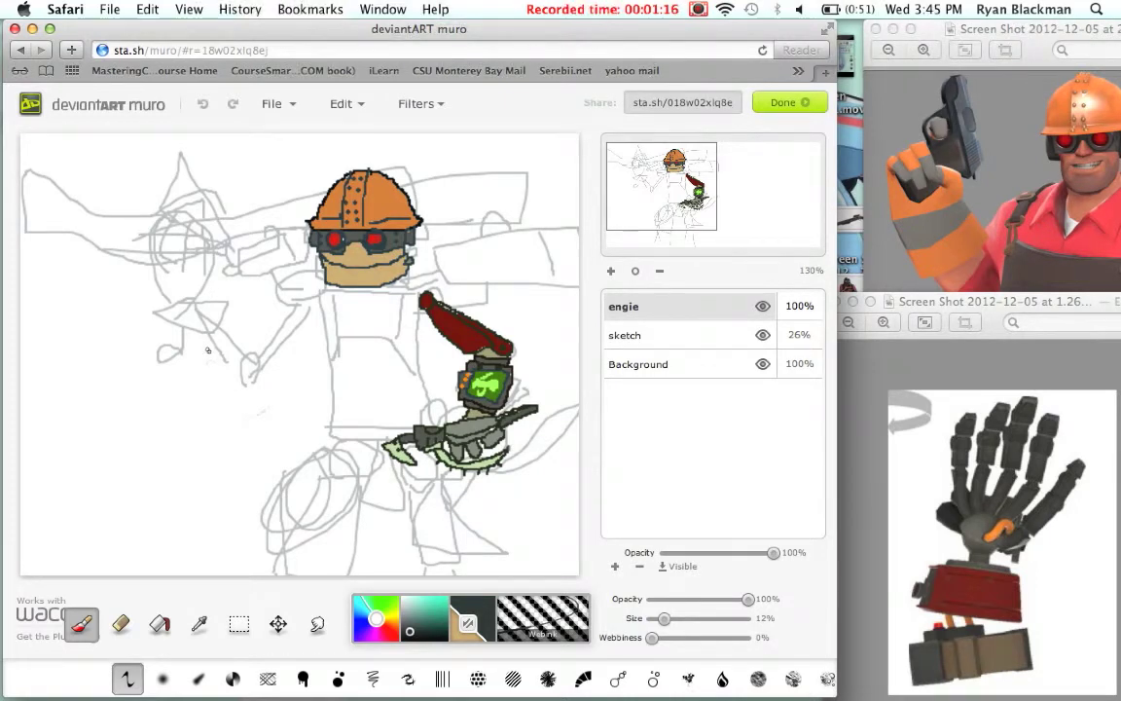
mouse_move(190, 327)
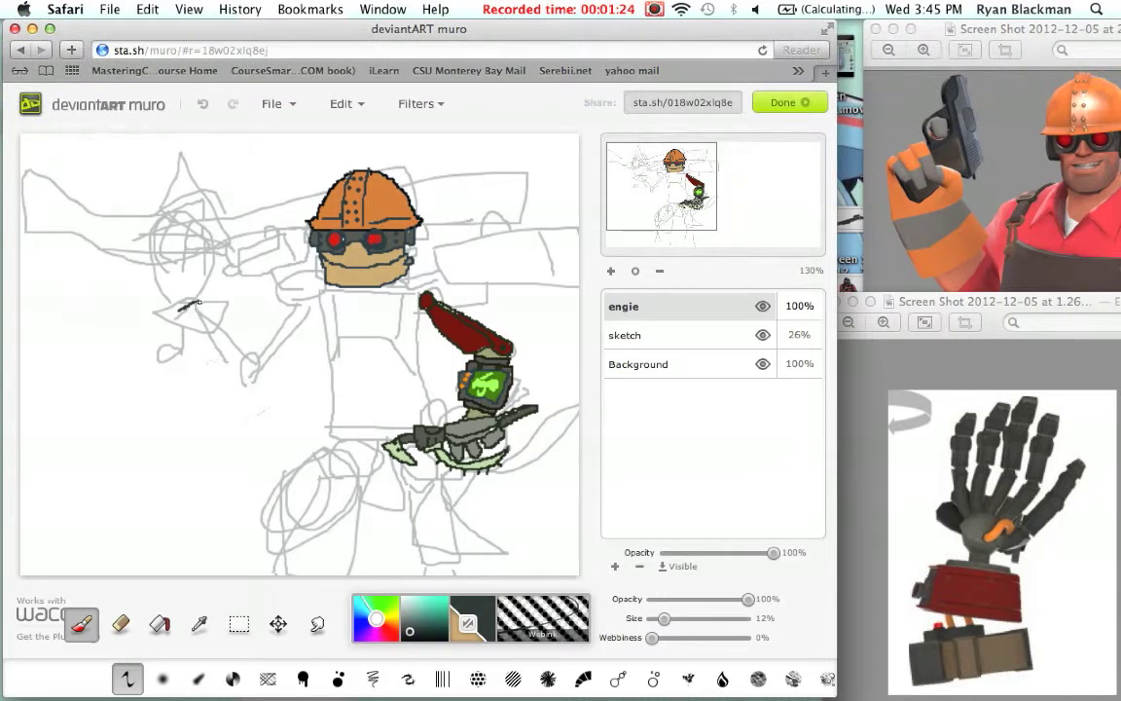
Ink the gray segmented Gunslinger hand outline over the left arm sketch.
left_click_drag(175, 312, 243, 326)
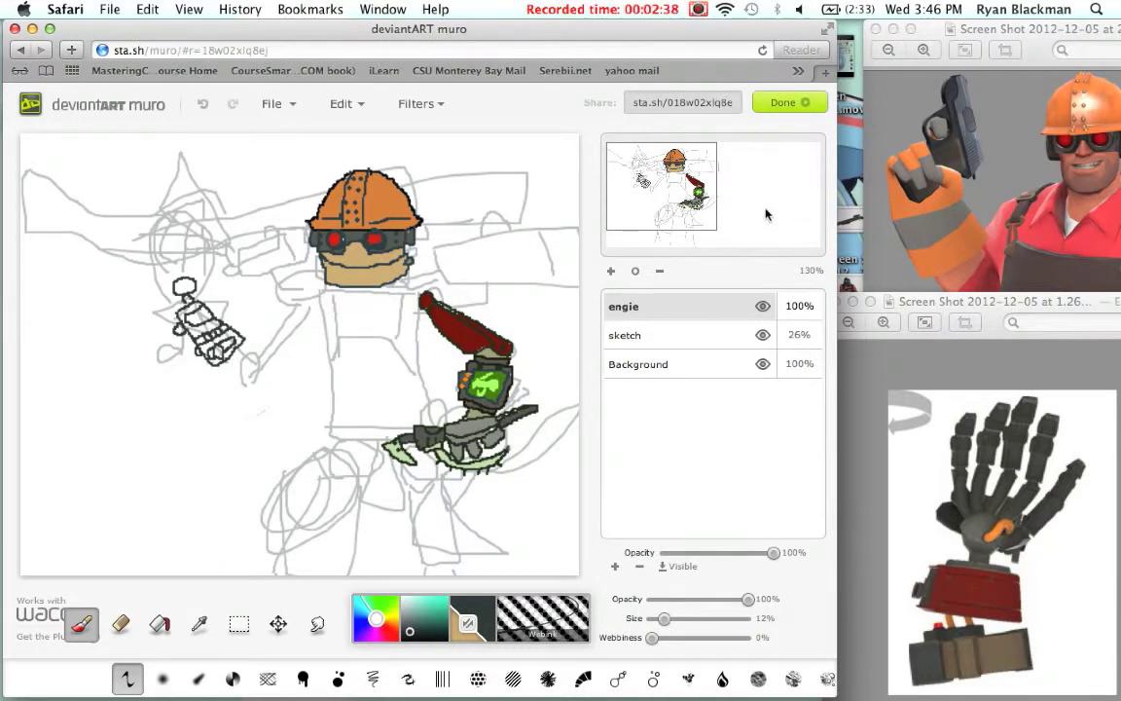
mouse_move(931, 360)
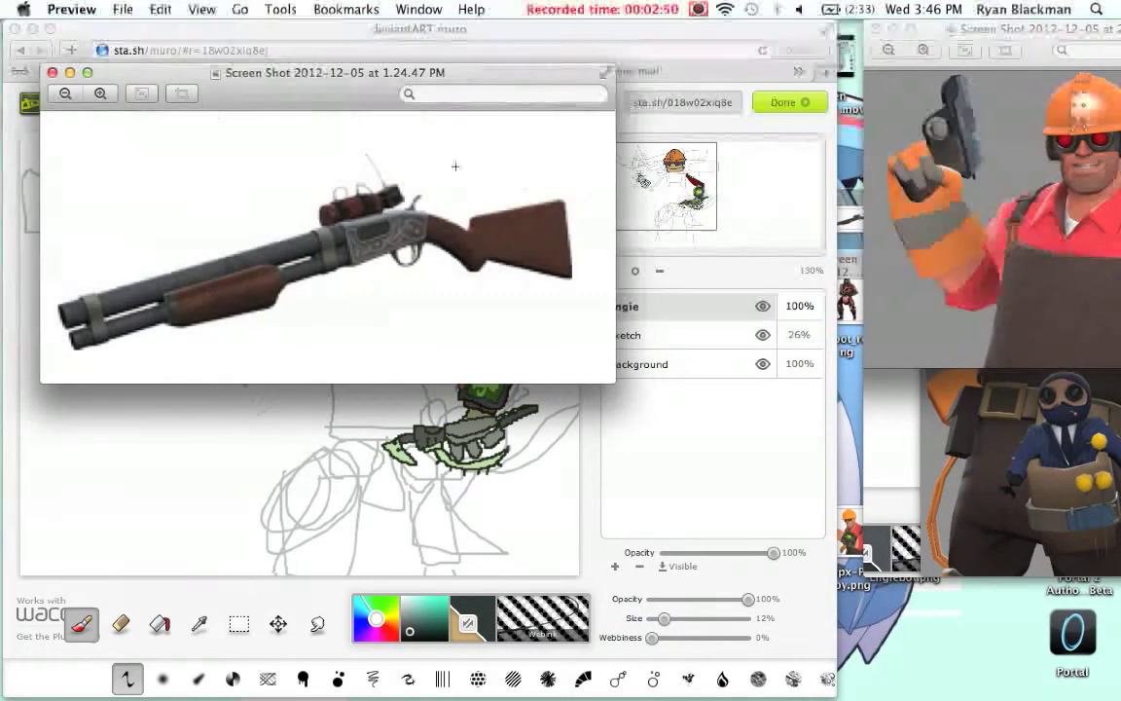
Place the upright Frontier Justice shotgun reference beside the drawing in Preview.
left_click(281, 9)
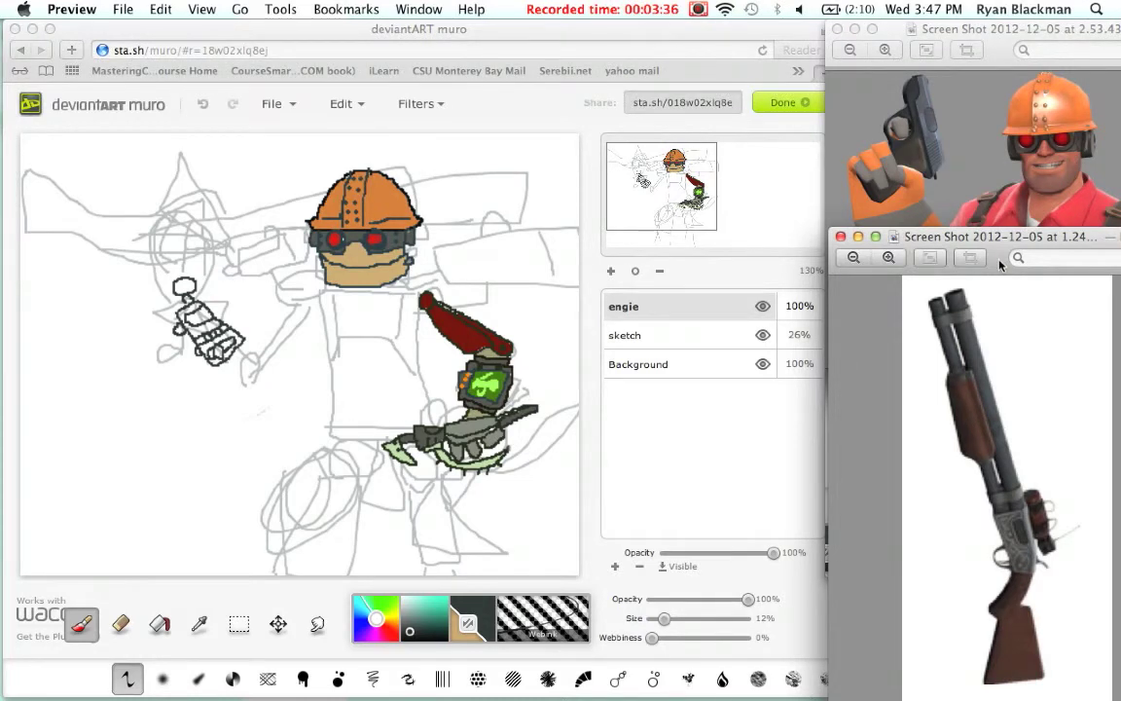
mouse_move(212, 419)
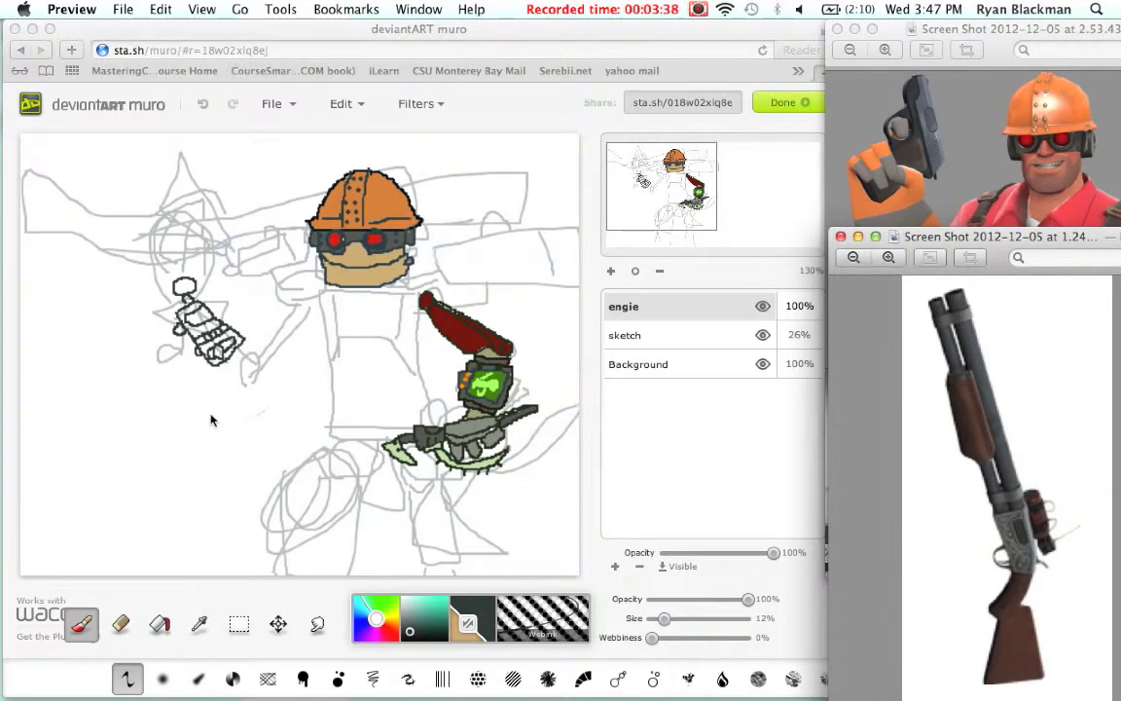
mouse_move(80, 219)
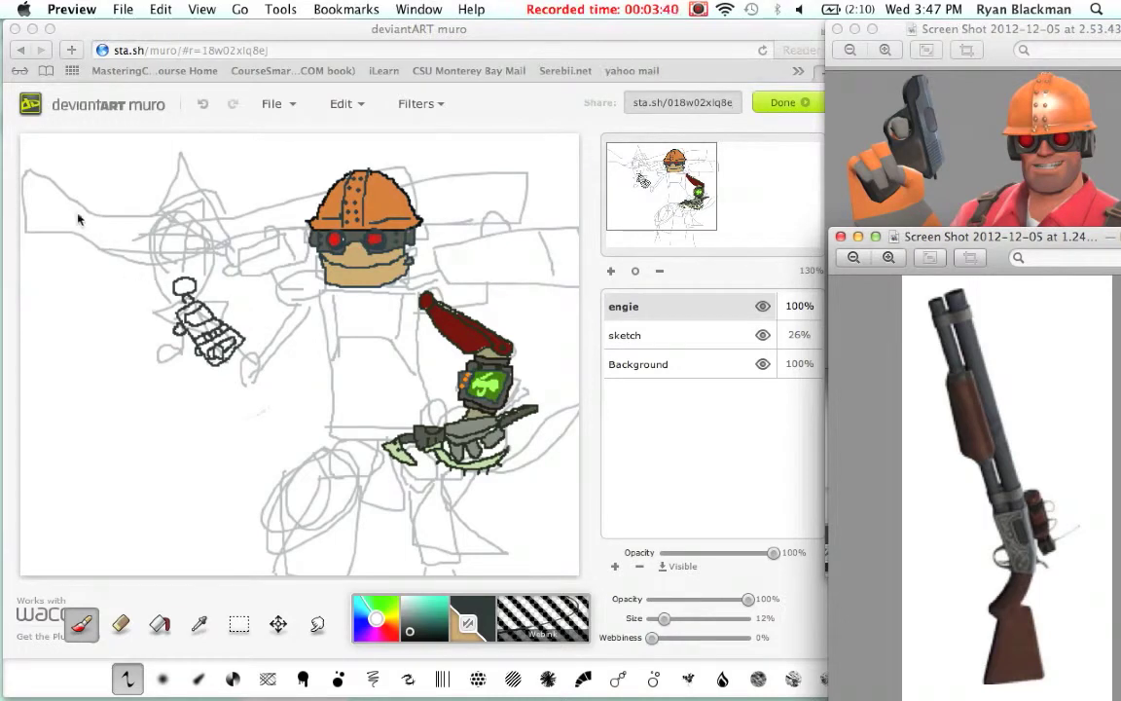
mouse_move(671, 458)
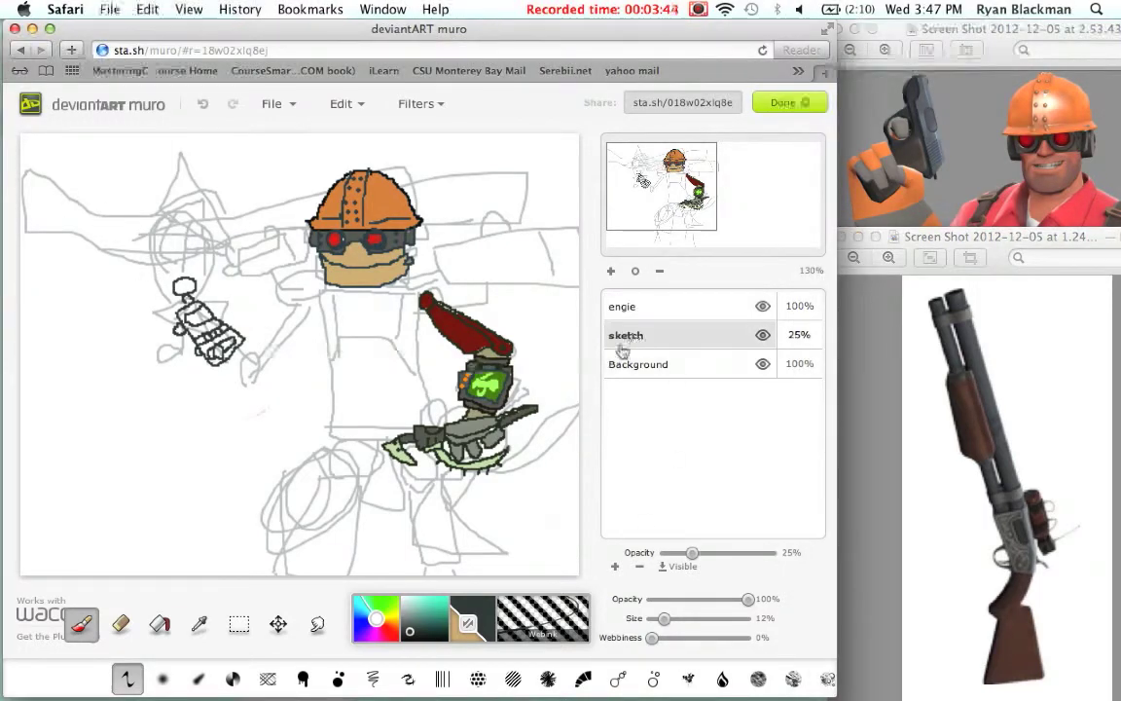
Erase stray upper-left lines from the sketch layer.
left_click(120, 623)
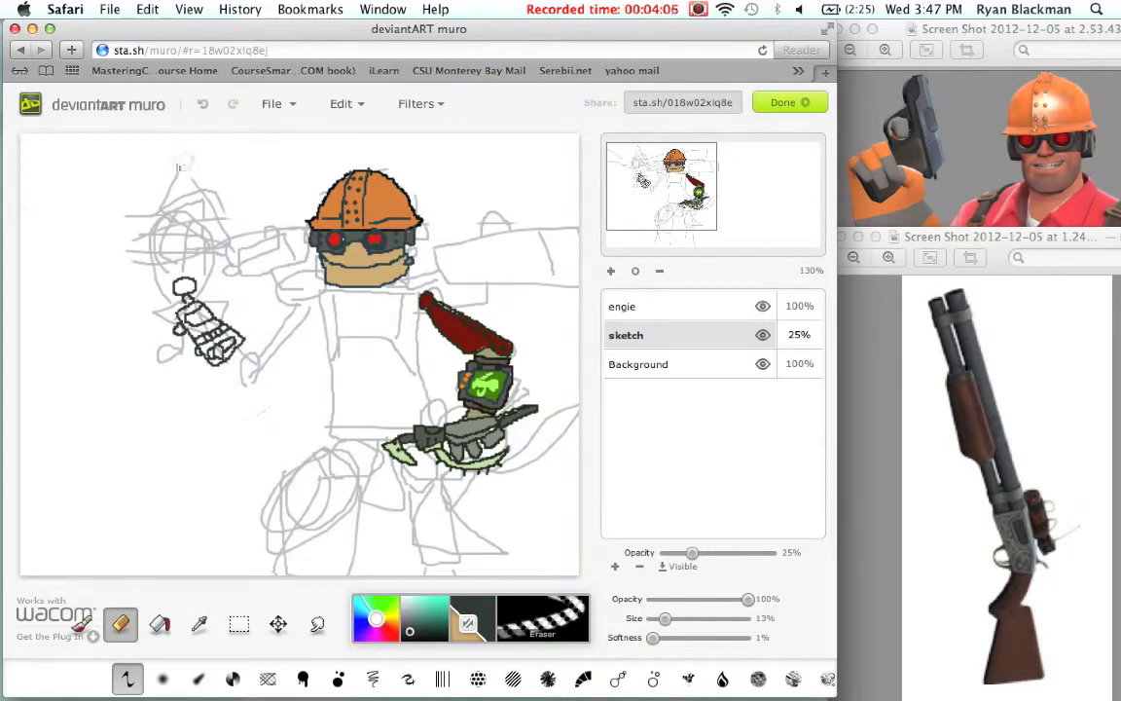
mouse_move(207, 185)
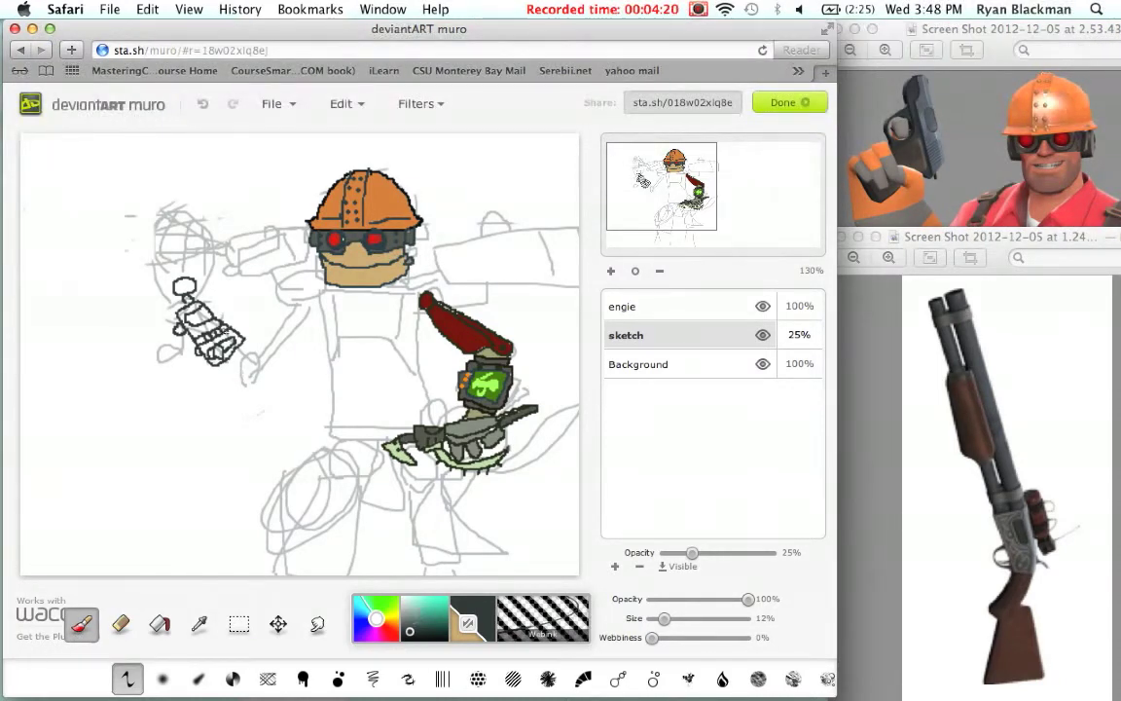
Rough in the shotgun at upper left, then fade the sketch layer to 50% opacity.
left_click_drag(691, 551, 759, 551)
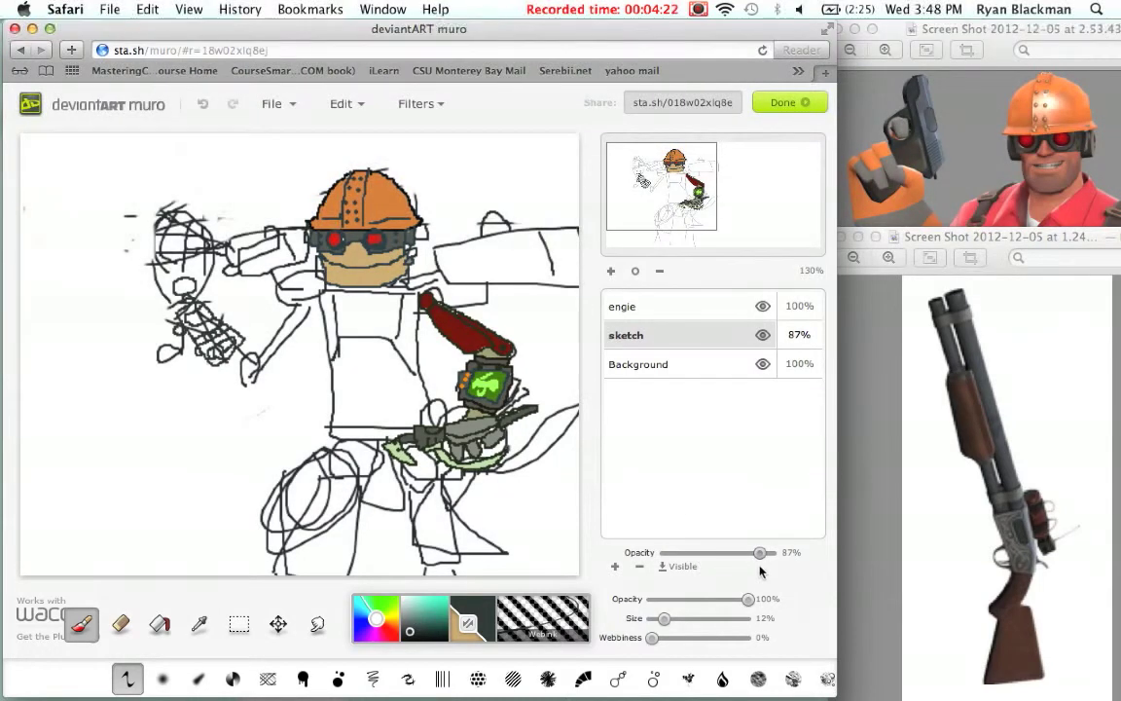
left_click_drag(760, 552, 765, 552)
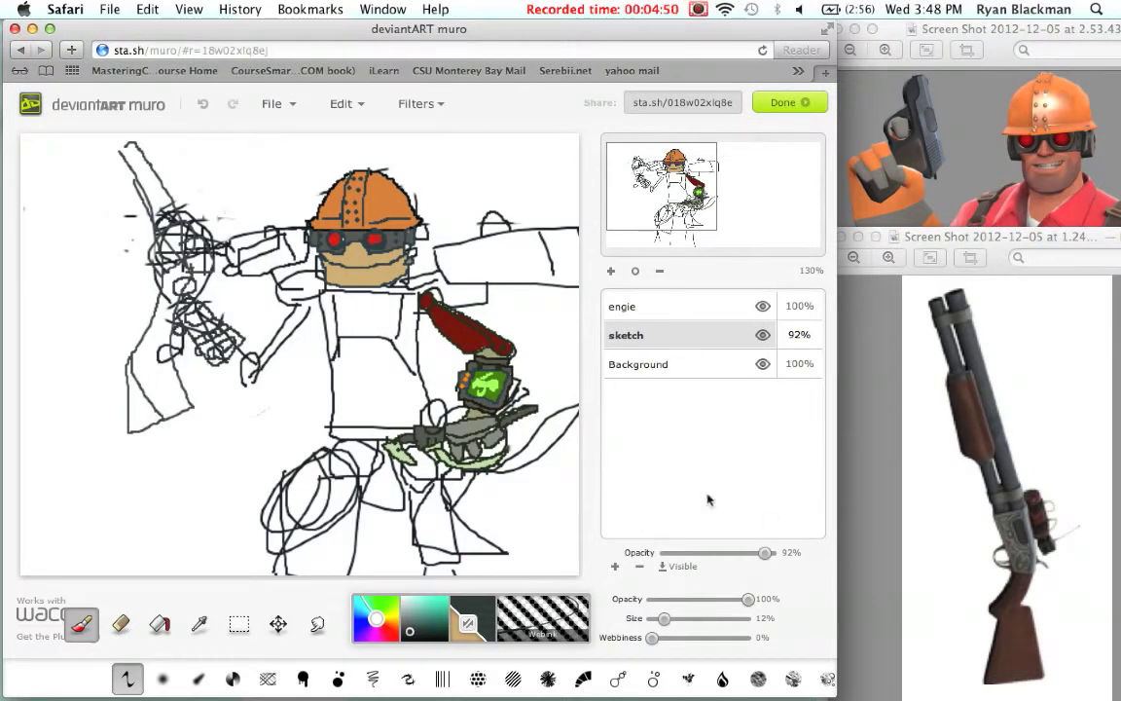
left_click_drag(764, 552, 718, 552)
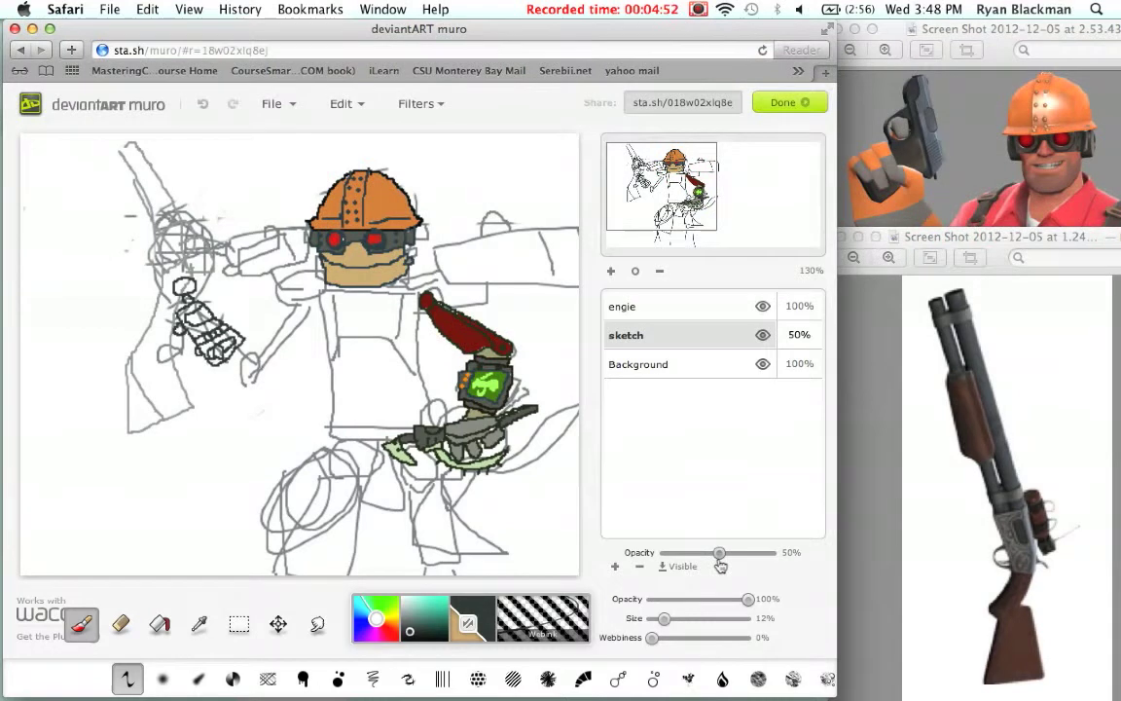
mouse_move(667, 307)
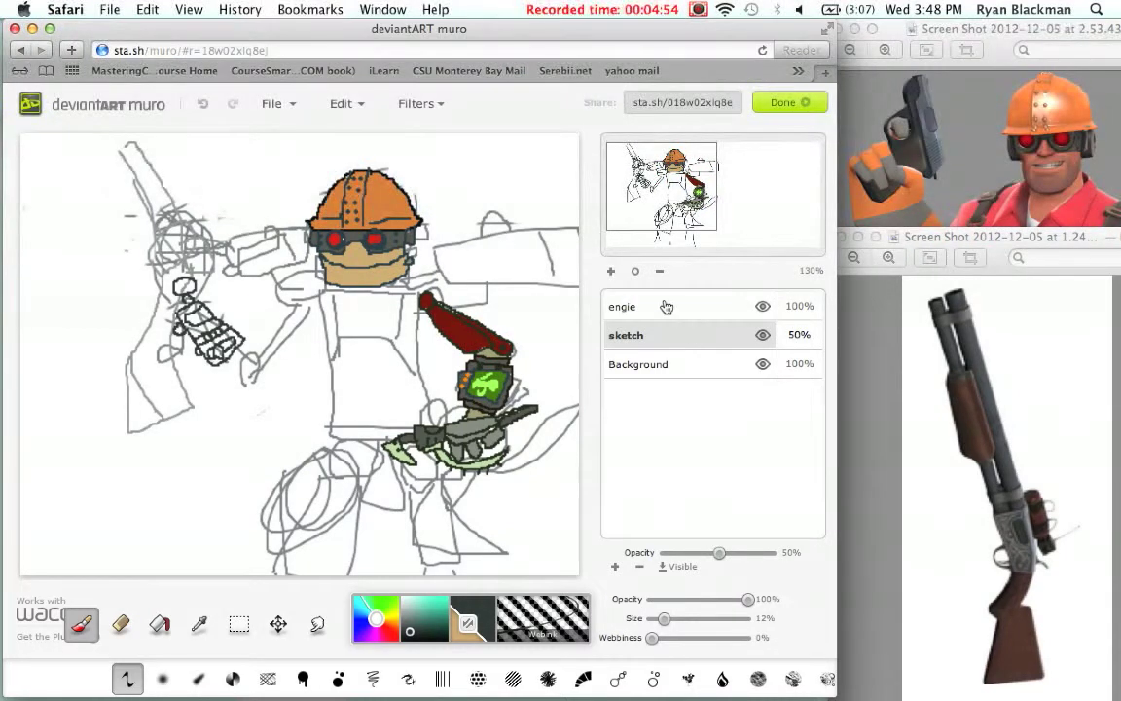
Trace dark outlines of the shotgun and gloved hand on the engie layer.
left_click(622, 306)
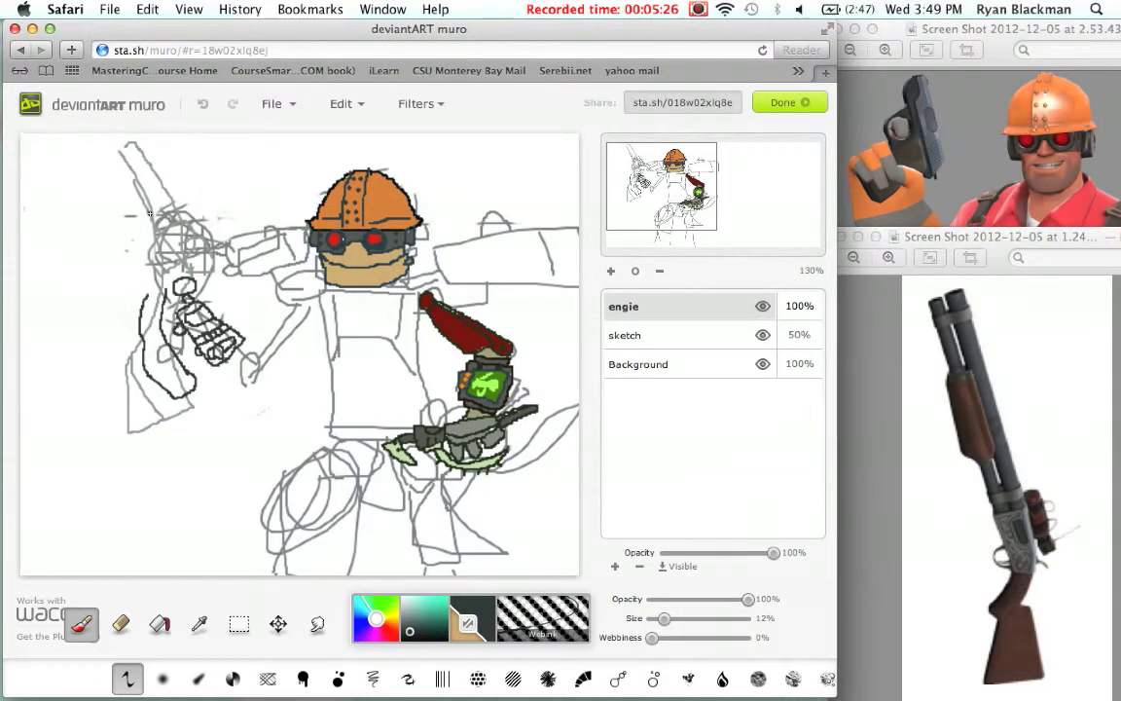
left_click(121, 624)
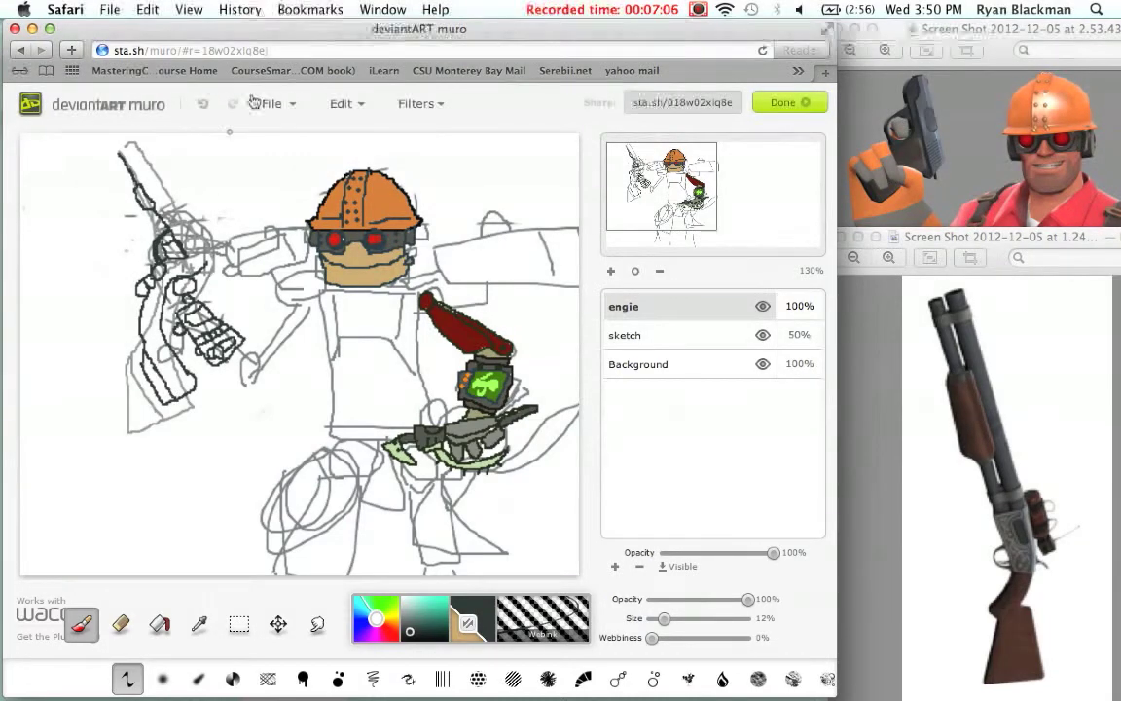
left_click(120, 623)
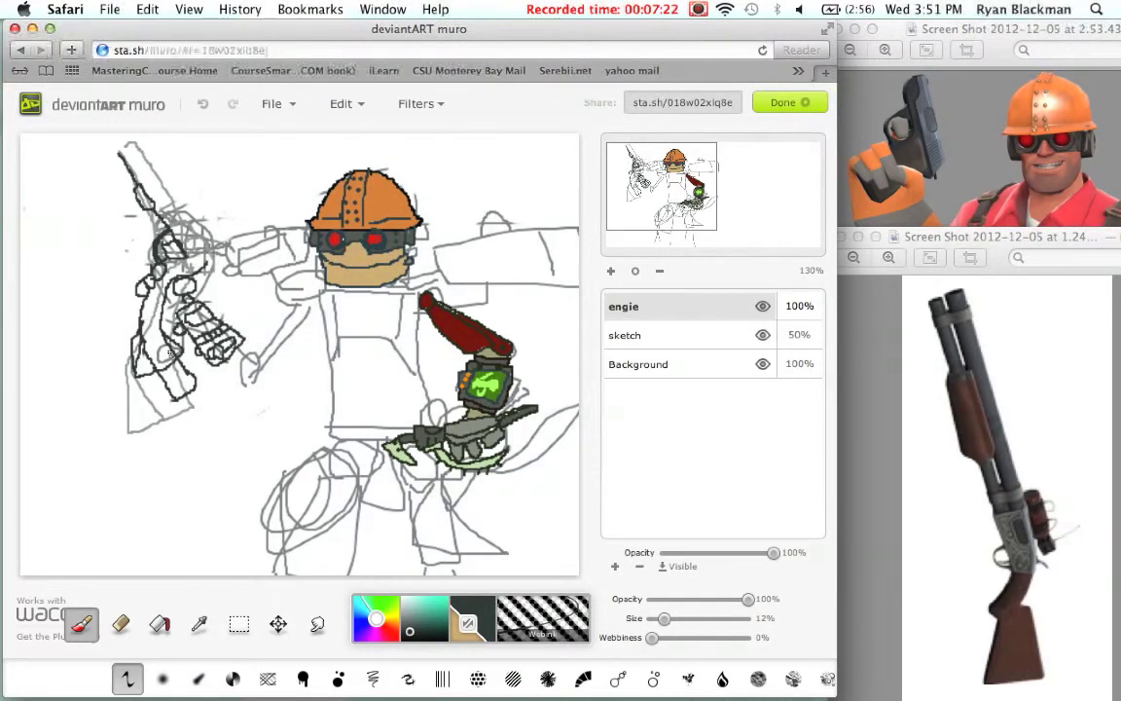
Extend the dark barrel outline up toward the canvas's top edge.
left_click(119, 623)
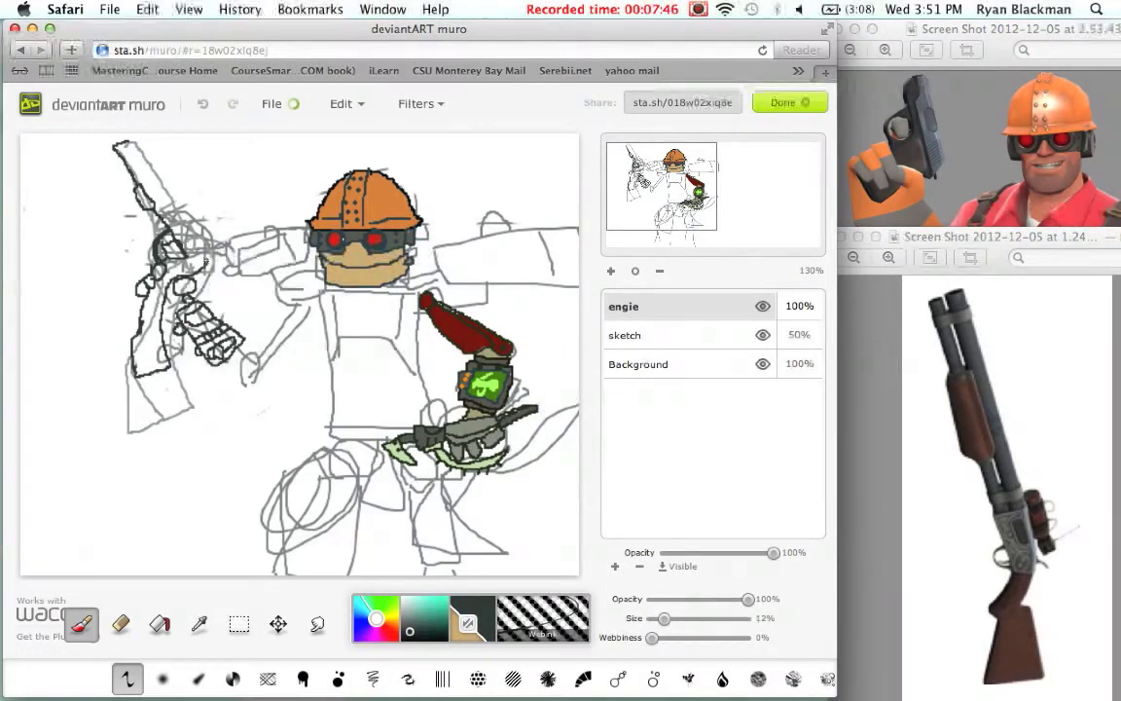
left_click(202, 104)
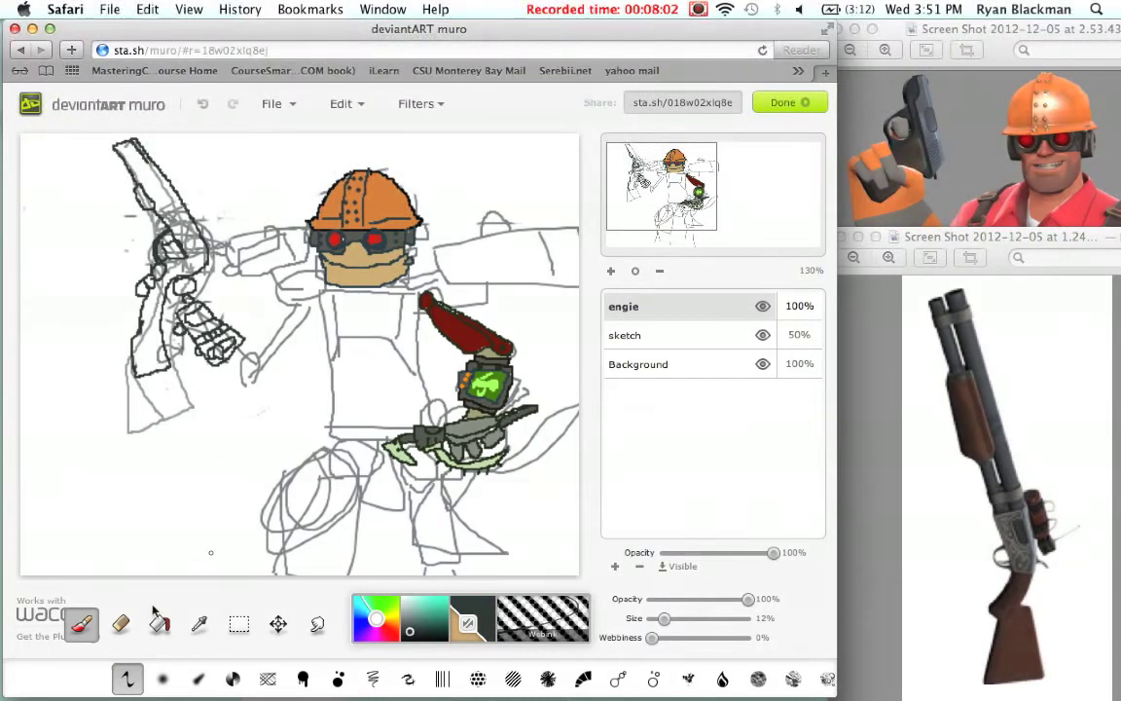
left_click(120, 623)
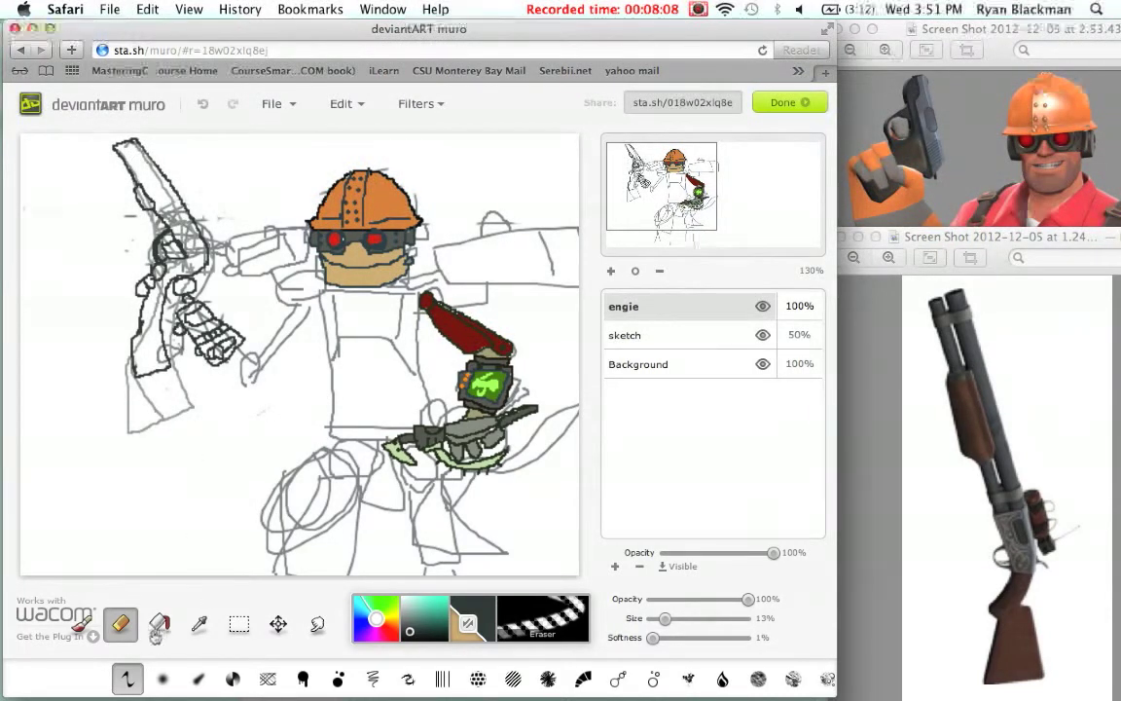
Lower the Eraser's Size and Softness sliders, then switch back to the Brush.
left_click(81, 624)
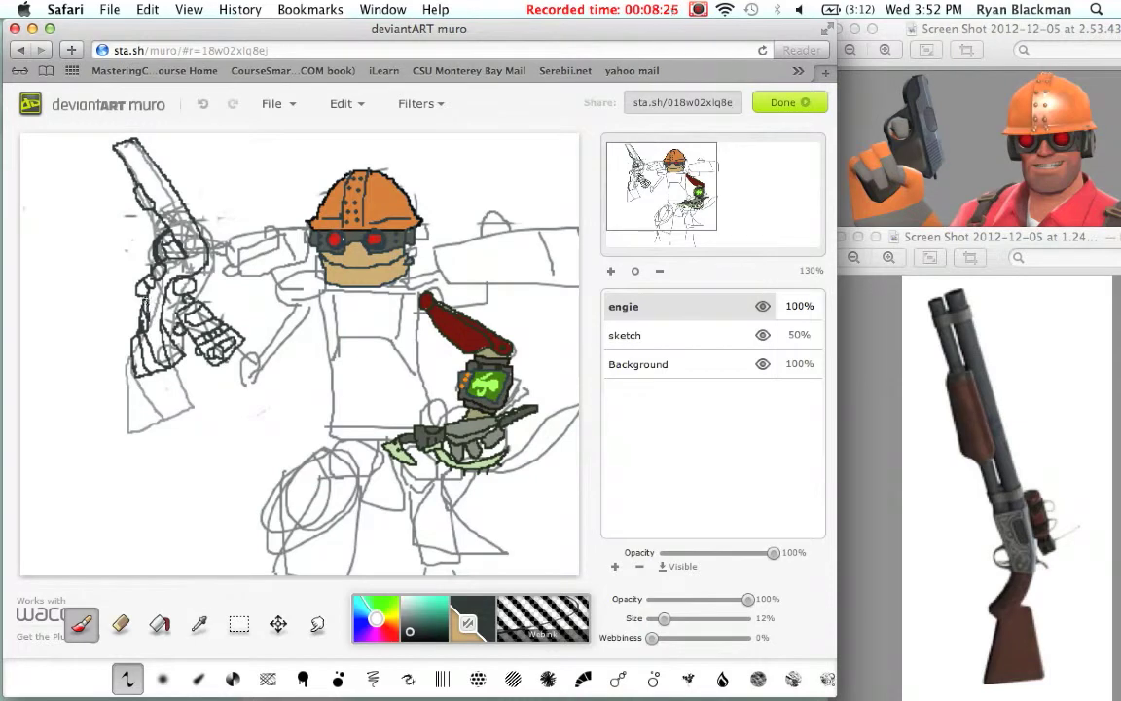
left_click(121, 623)
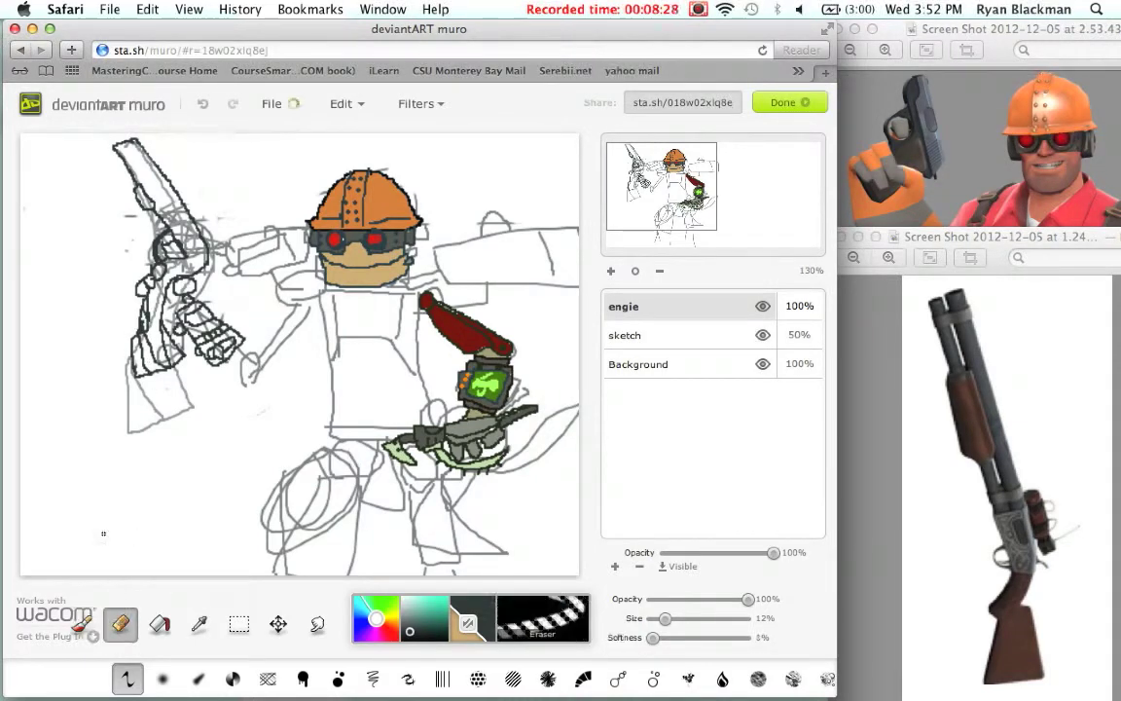
left_click_drag(664, 617, 666, 617)
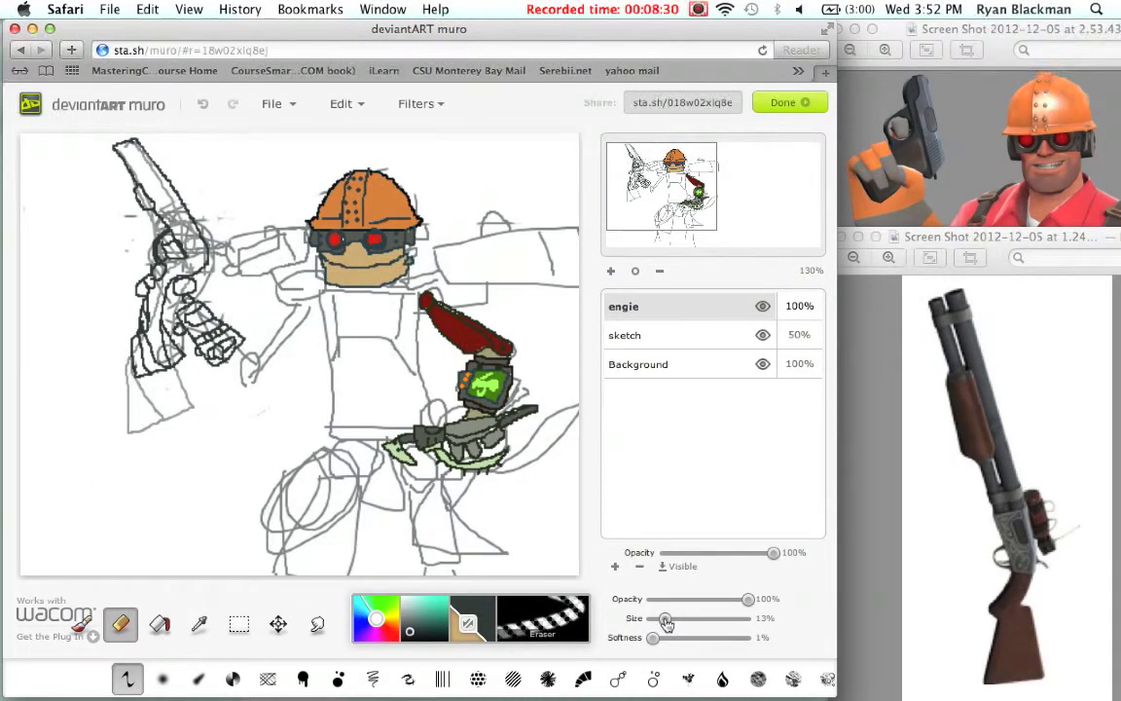
left_click_drag(666, 618, 657, 617)
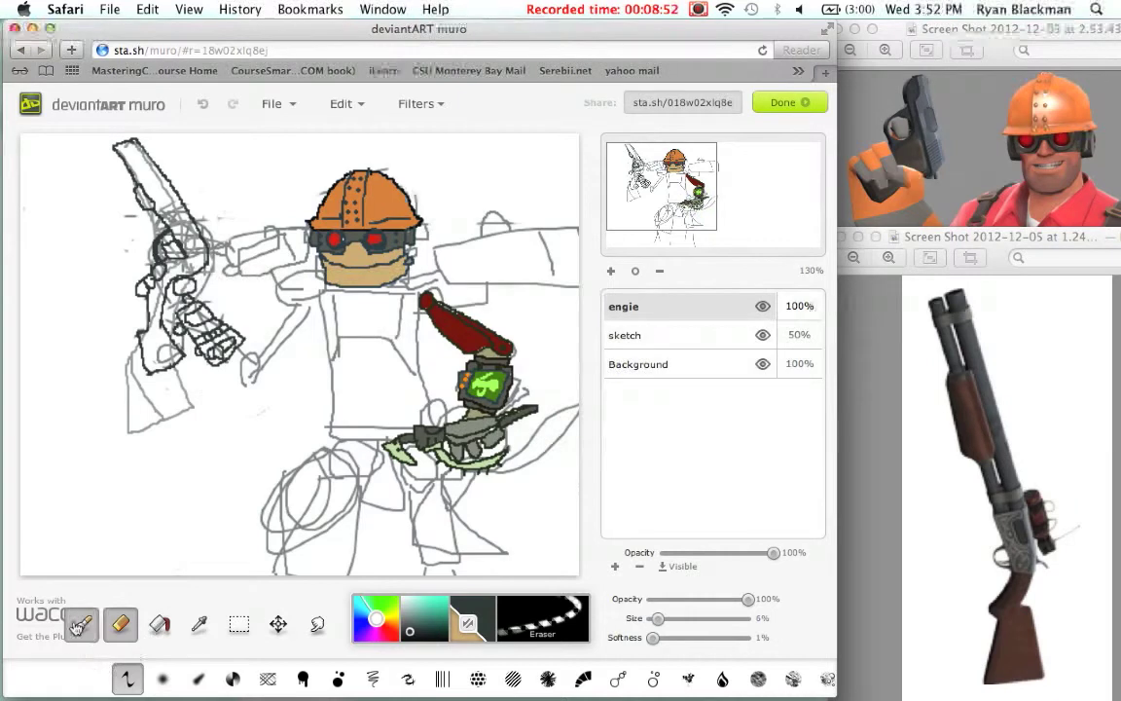
left_click(542, 618)
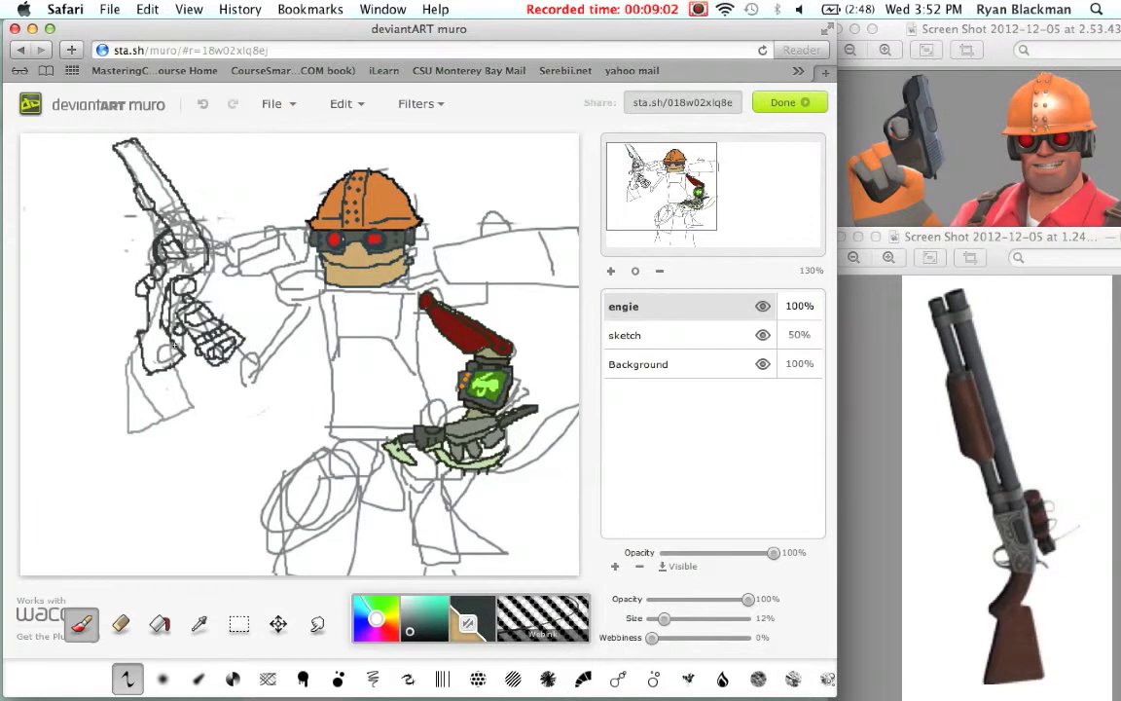
Clean up and redraw the shotgun lineart, adding a round mechanical detail near the hand.
left_click(120, 624)
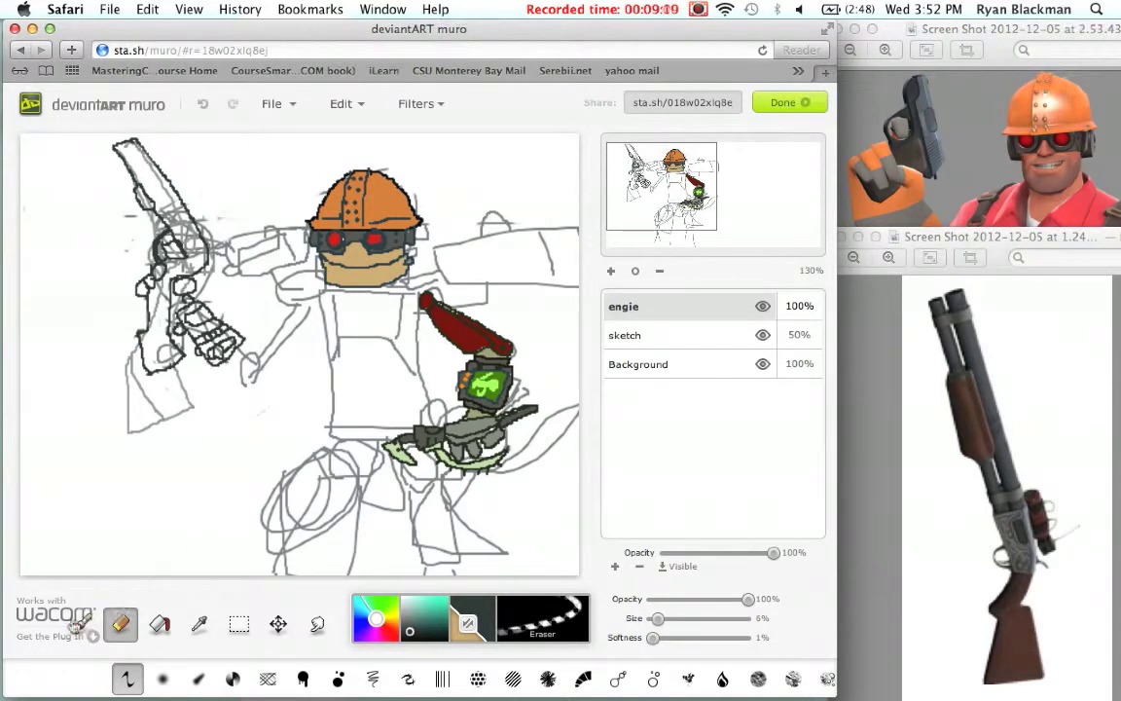
left_click(80, 623)
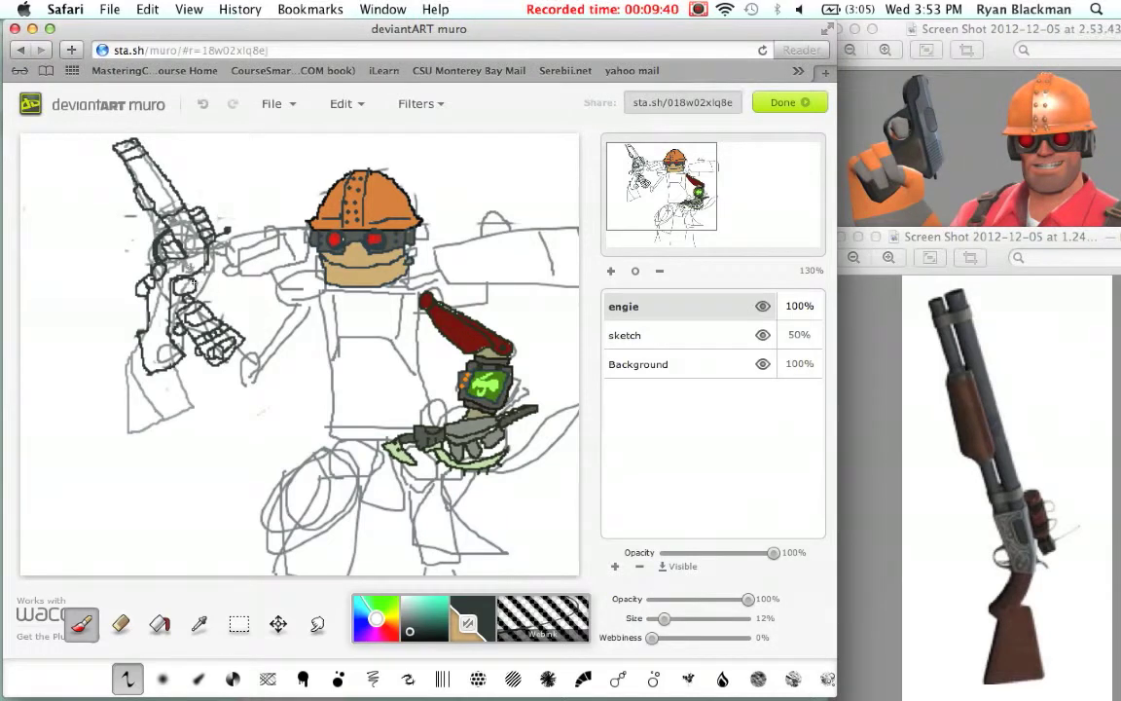
left_click(185, 272)
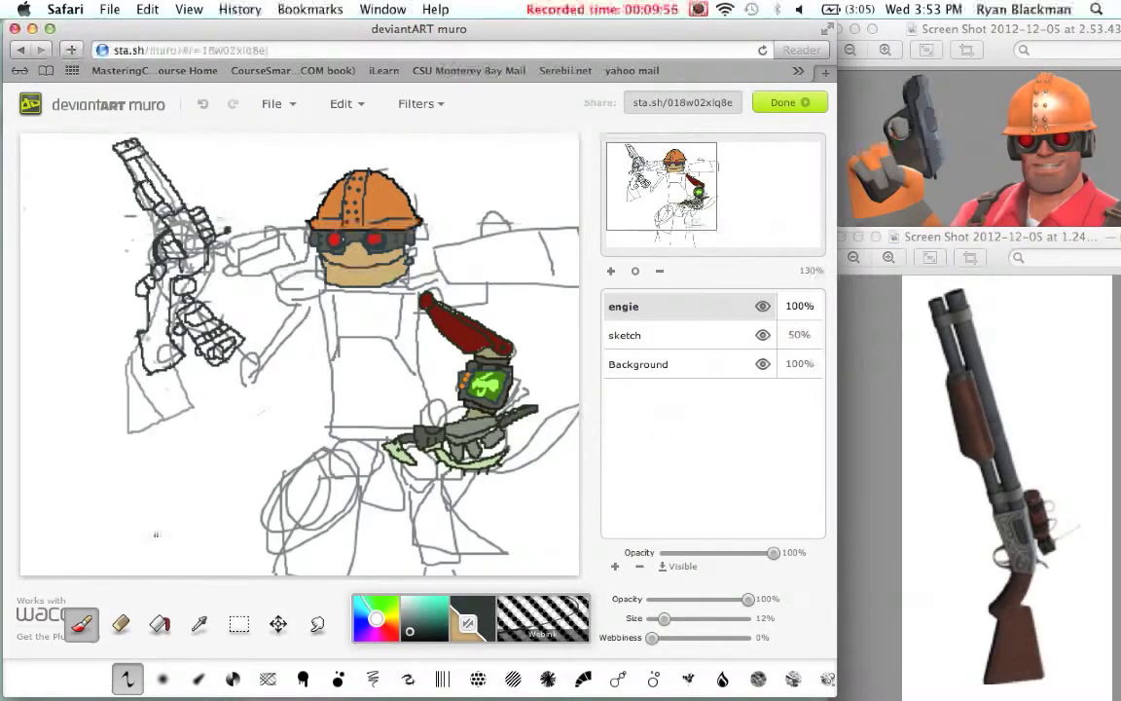
left_click(119, 624)
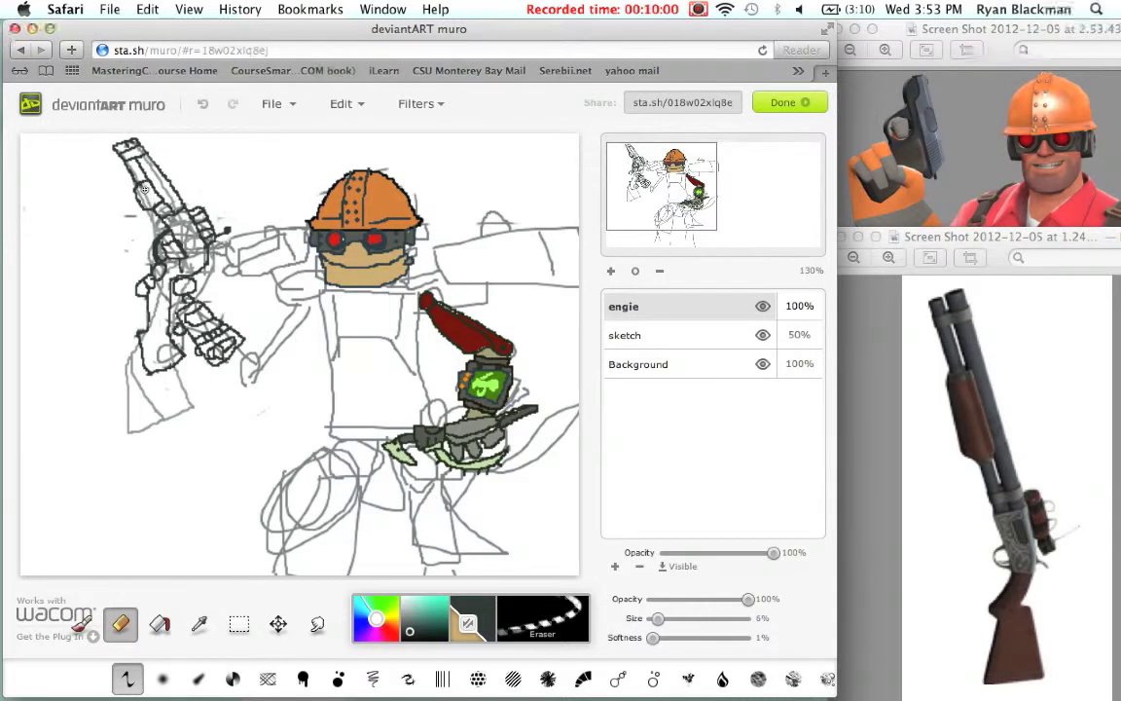
mouse_move(903, 214)
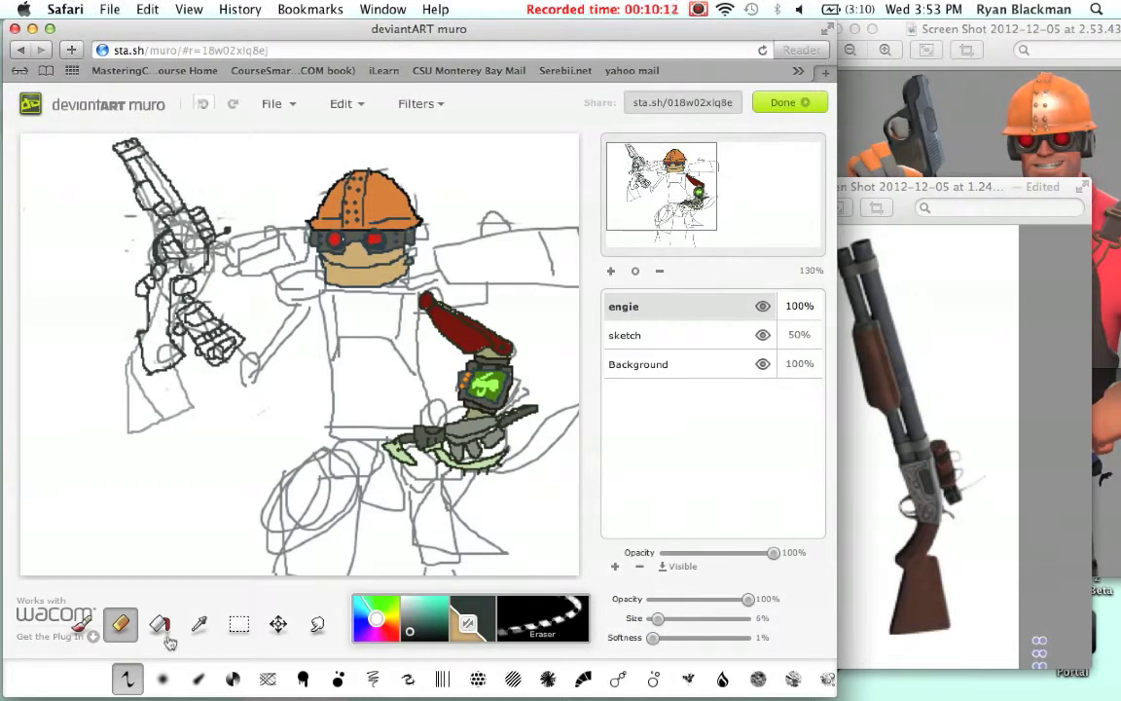
Switch from the Brush to the Eye Dropper tool to sample canvas colours.
left_click(82, 623)
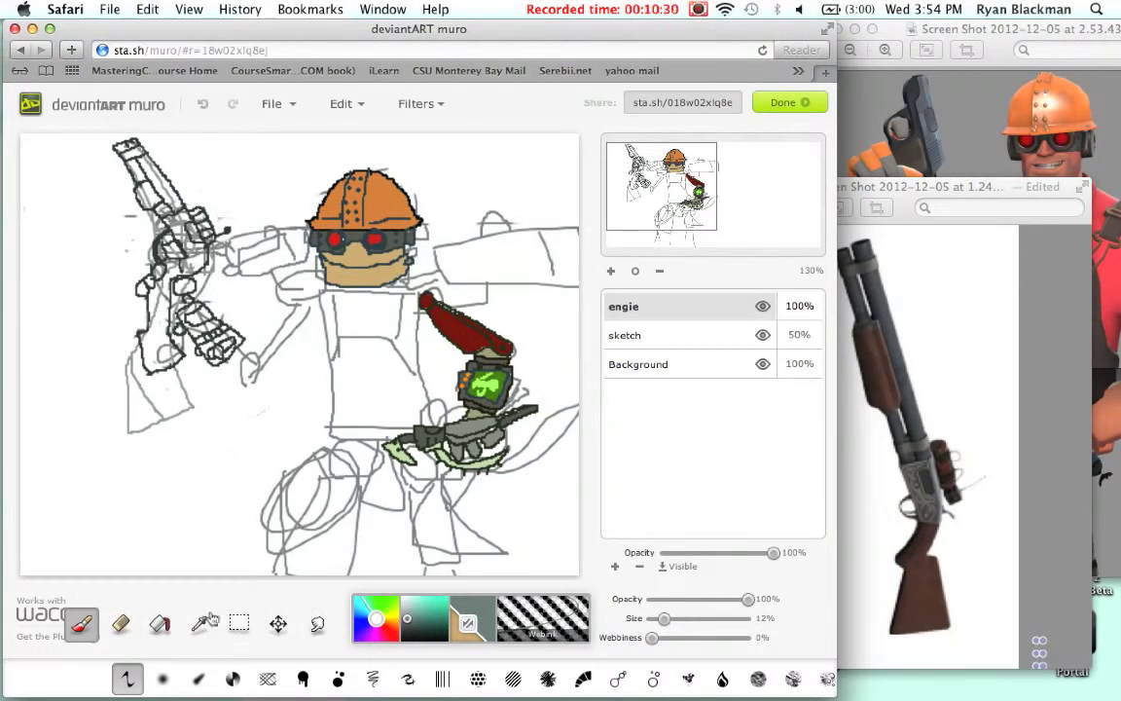
left_click(199, 623)
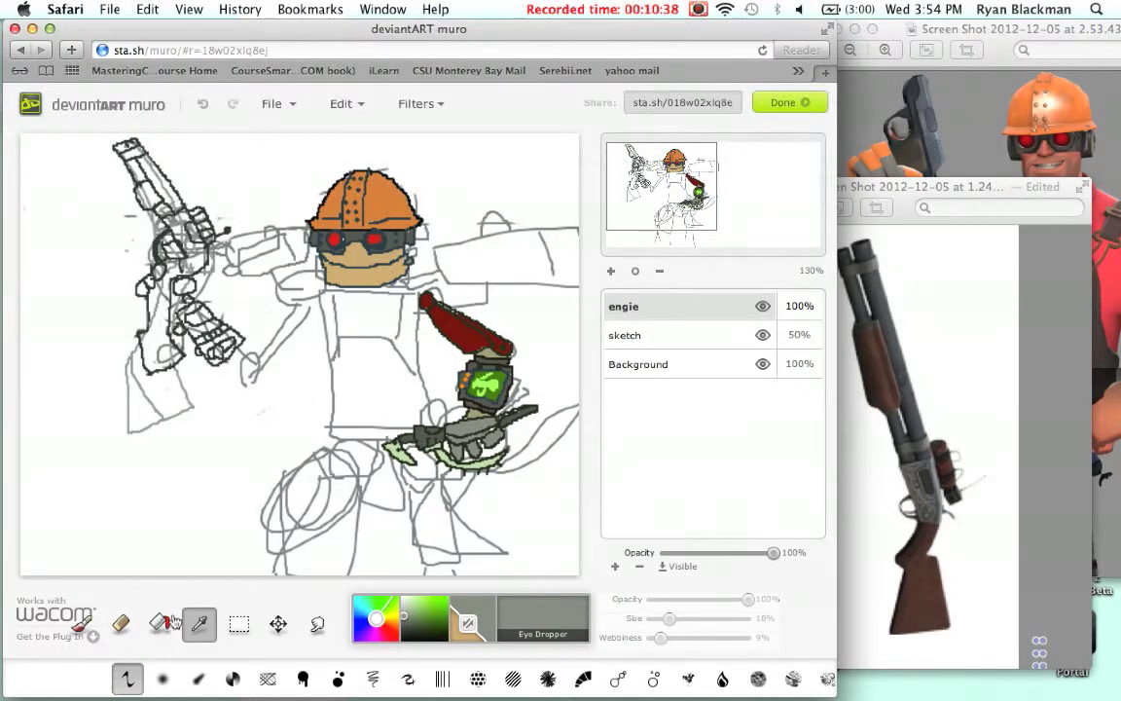
Replace the gray fill on the shotgun's lower body with a darker charcoal sampled by eyedropper.
left_click(160, 624)
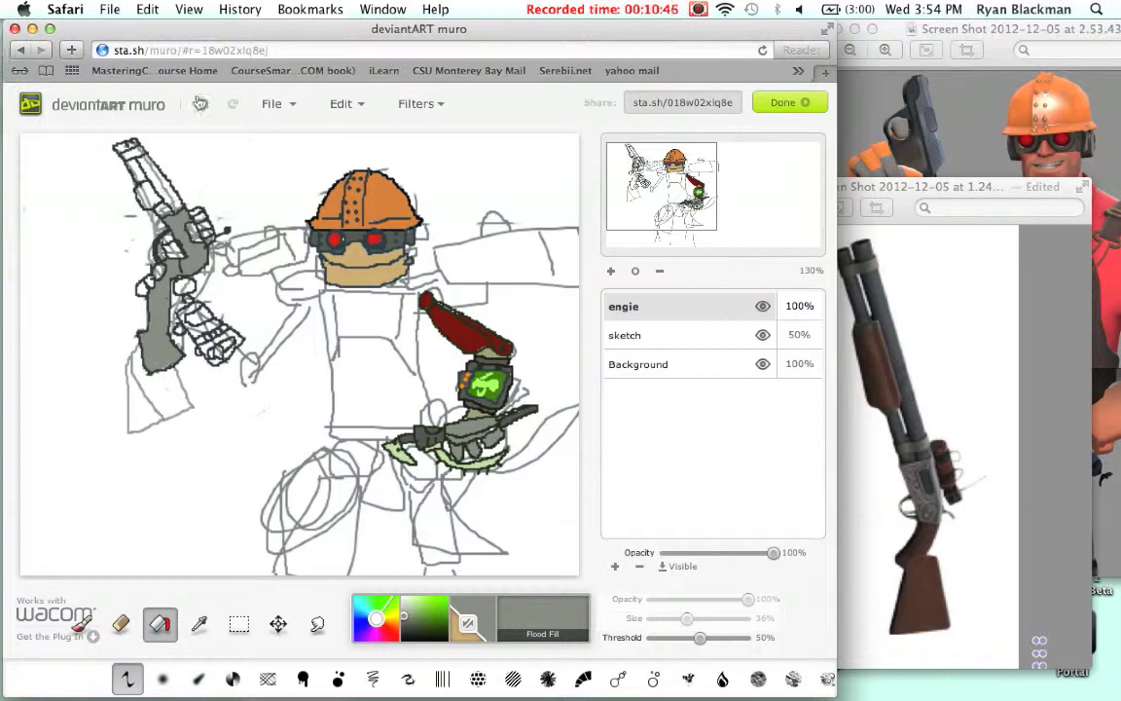
left_click(82, 624)
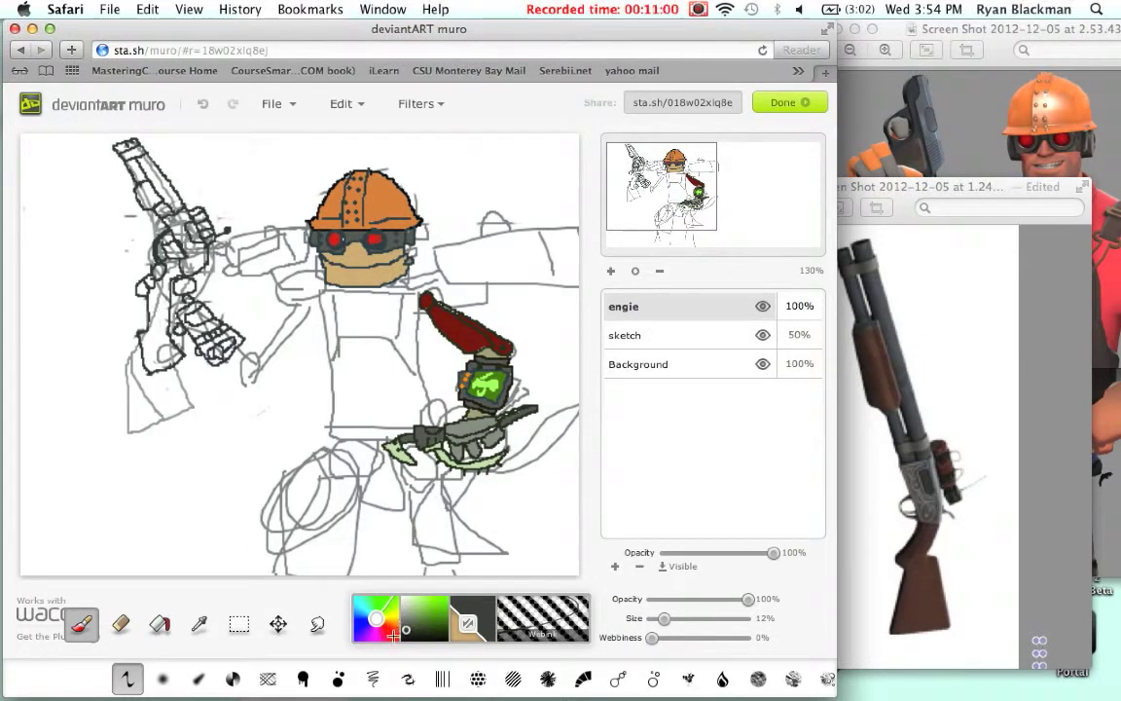
left_click(160, 623)
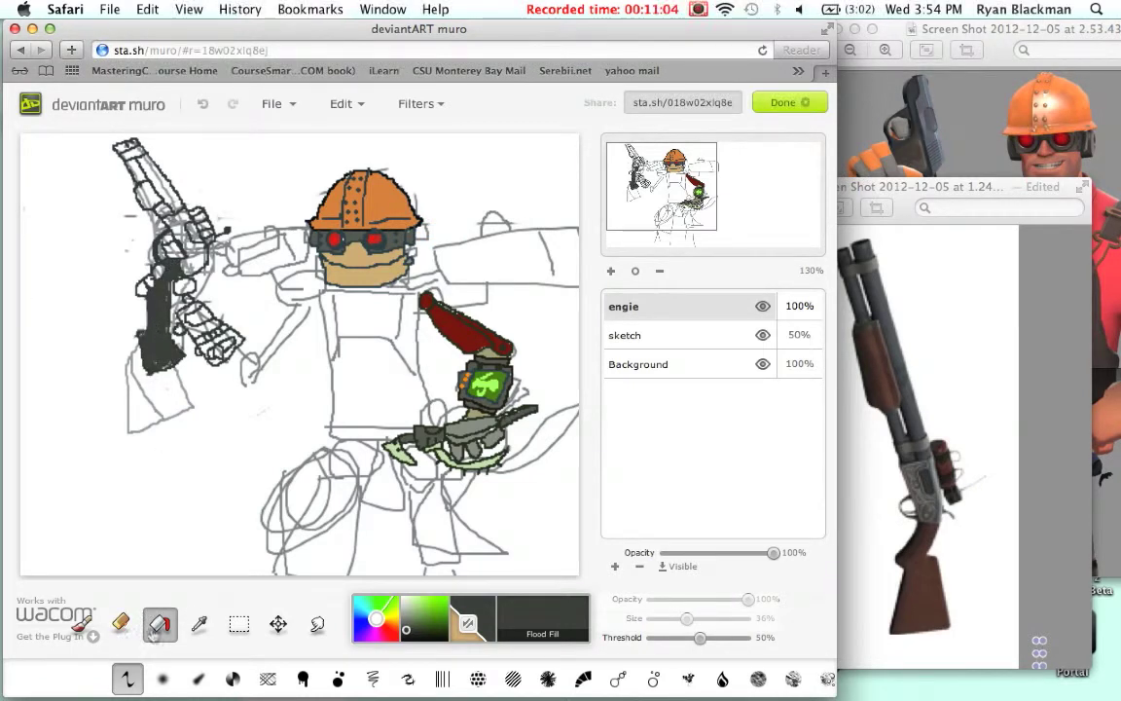
left_click(198, 624)
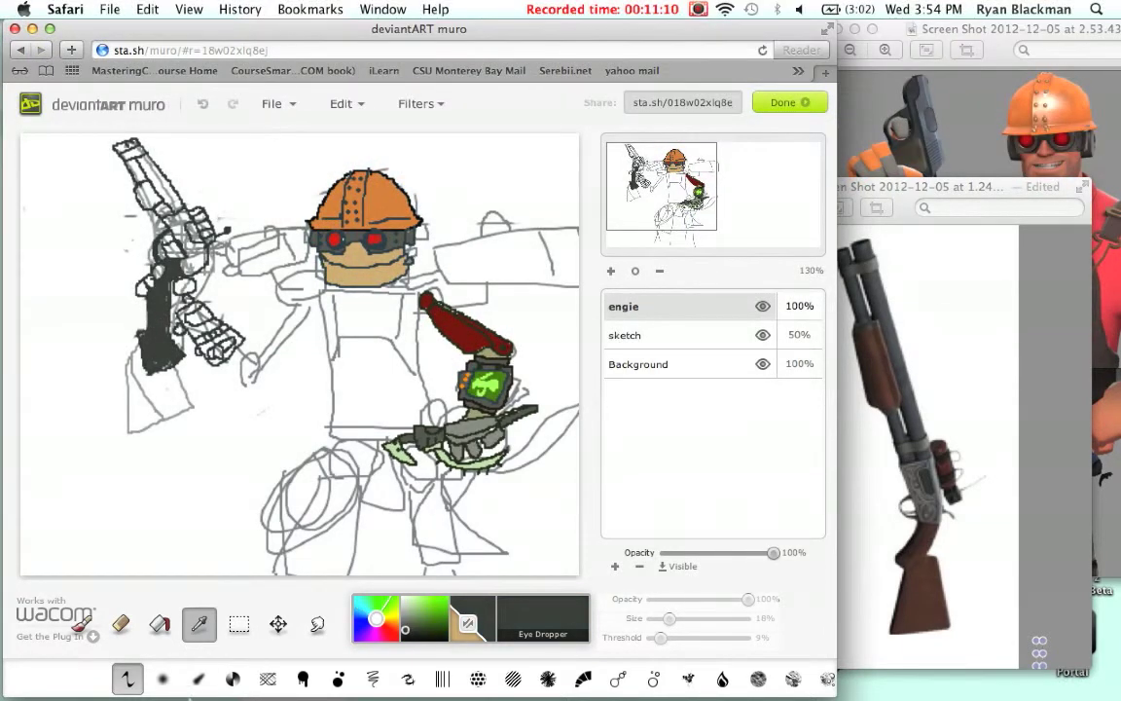
left_click(159, 624)
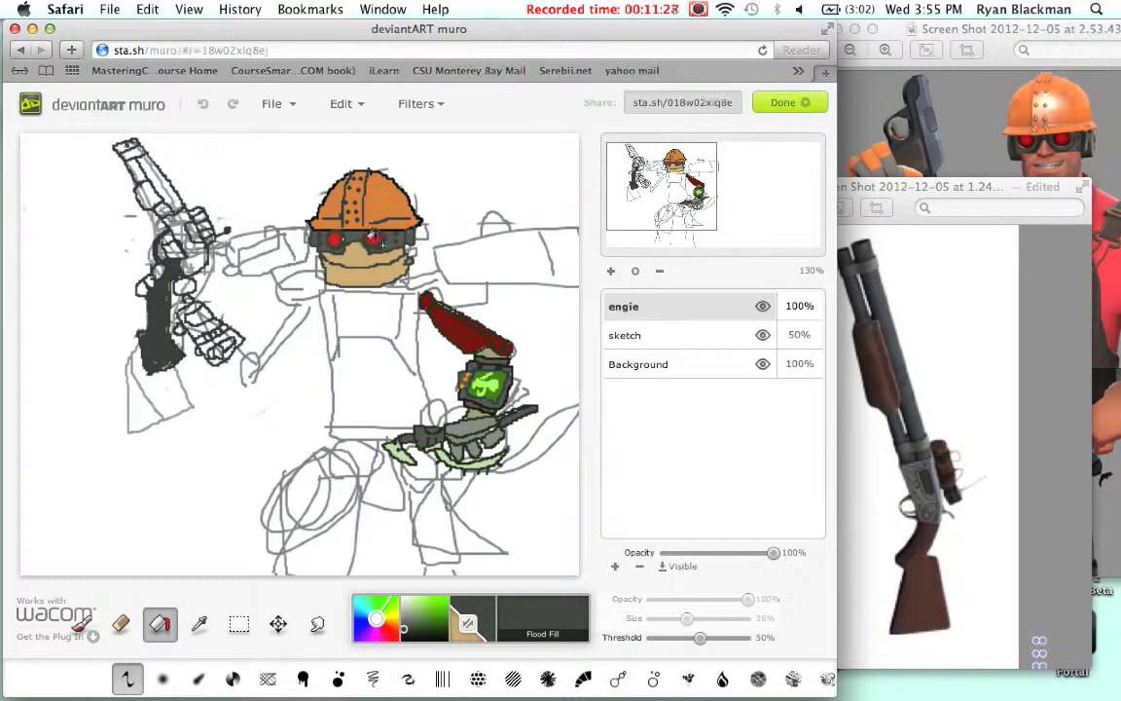
Undo the accidental goggle fill and the dark fill on the shotgun's lower body.
left_click(203, 104)
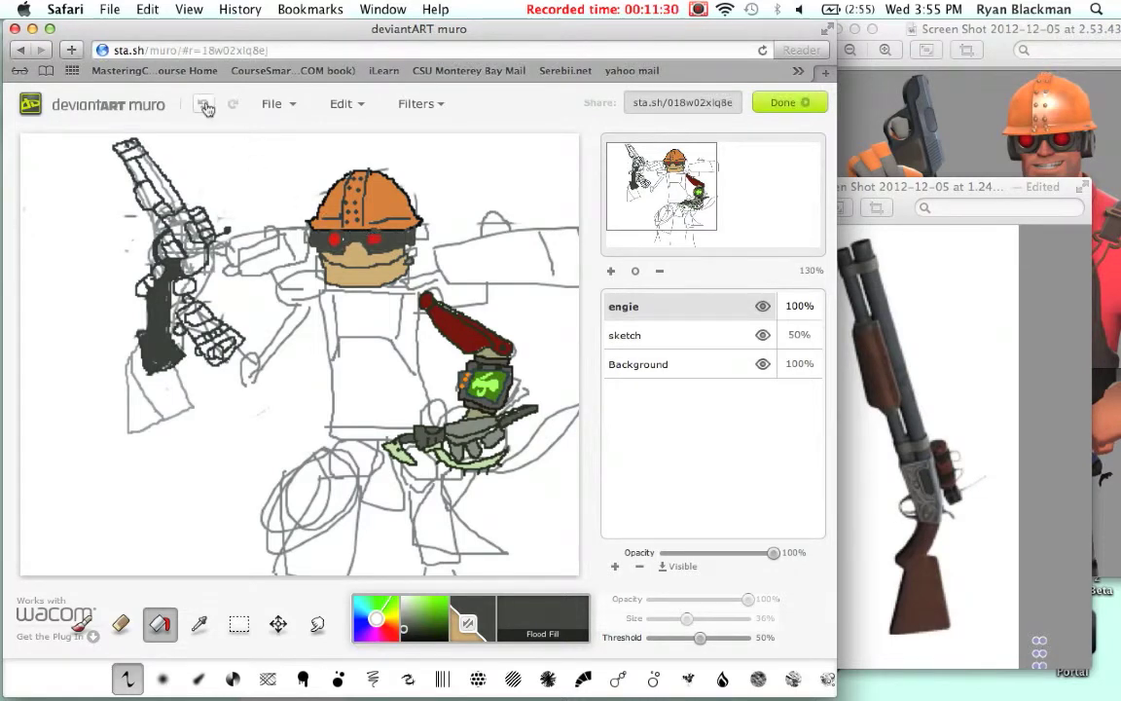
left_click(205, 105)
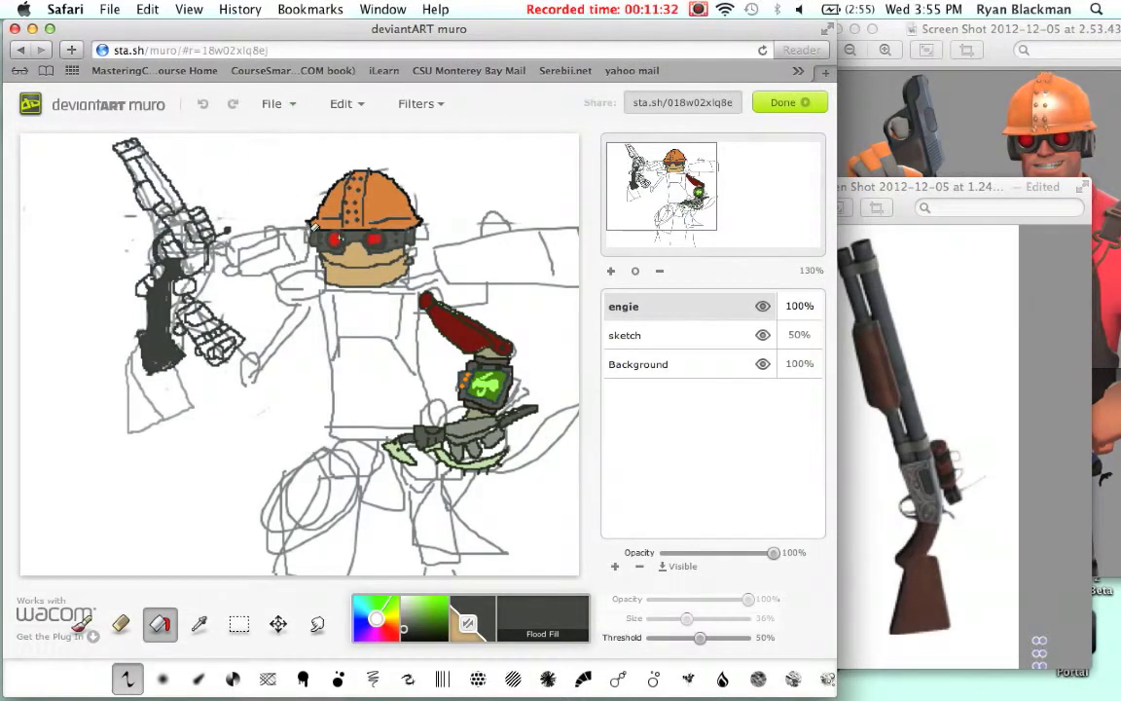
left_click(203, 104)
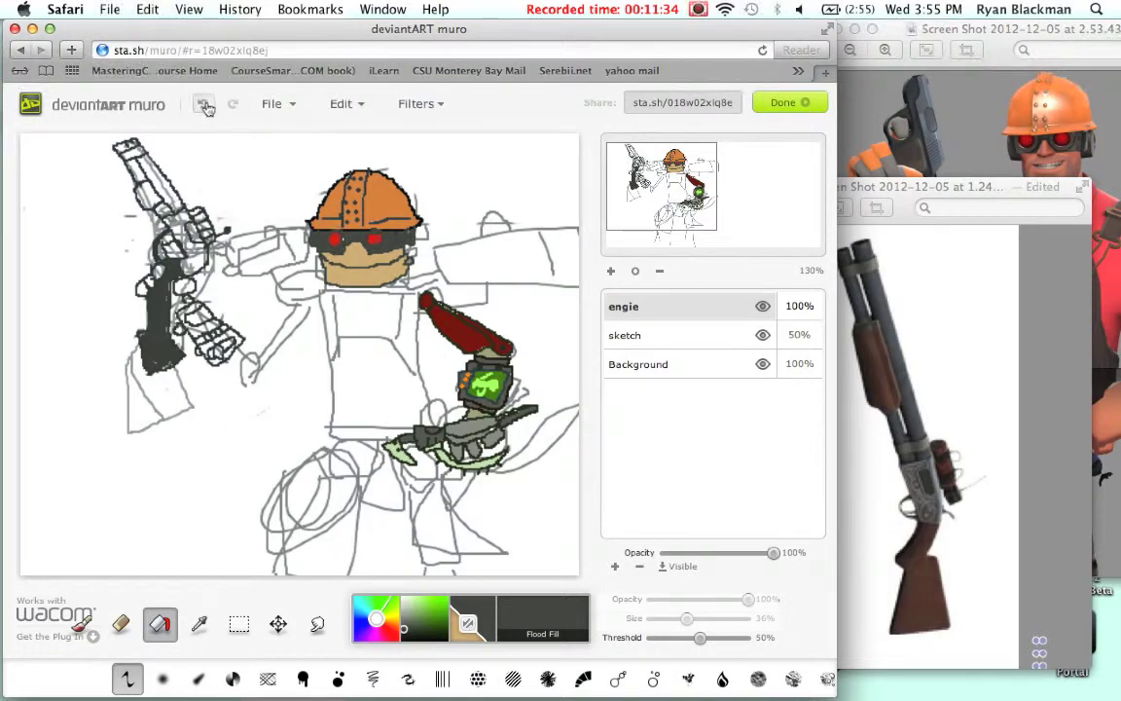
left_click(203, 103)
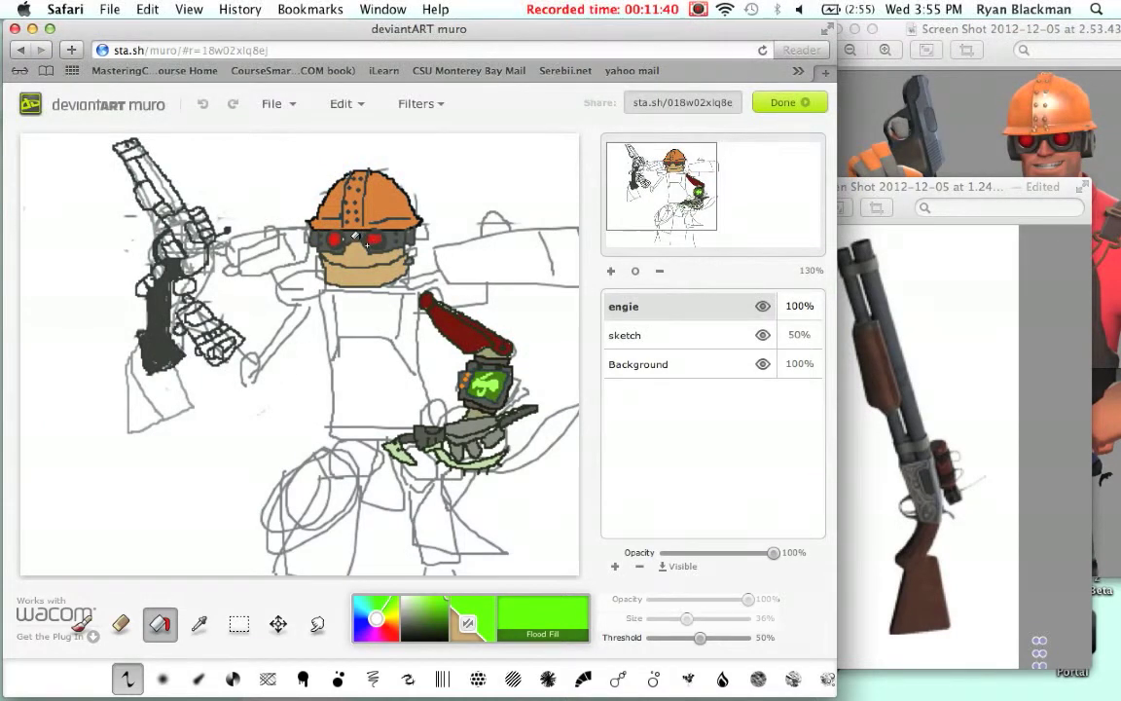
left_click(202, 104)
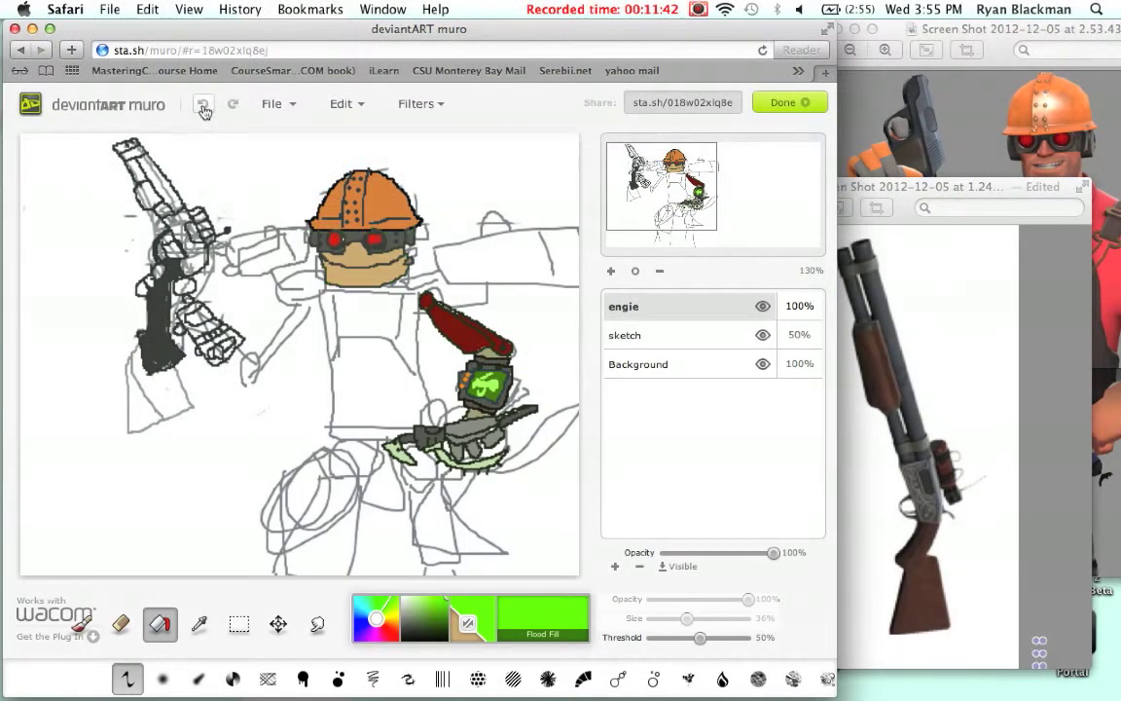
left_click(203, 104)
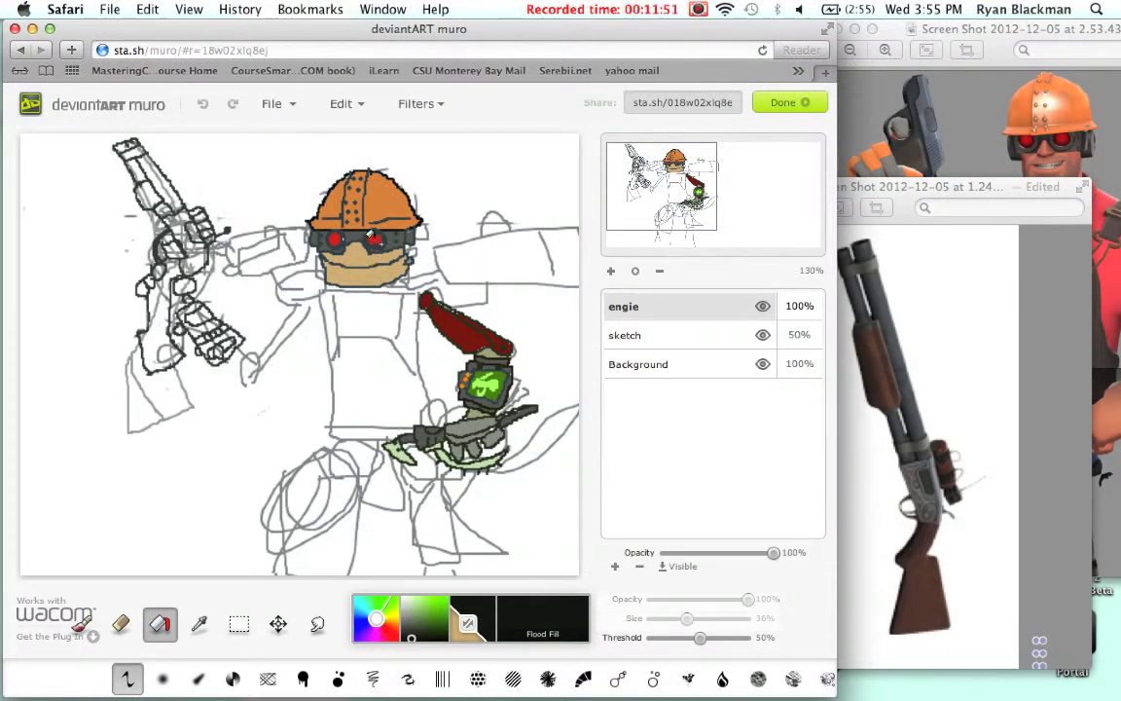
Sample a dark colour with the eyedropper and flood-fill the barrel's top end.
left_click(369, 237)
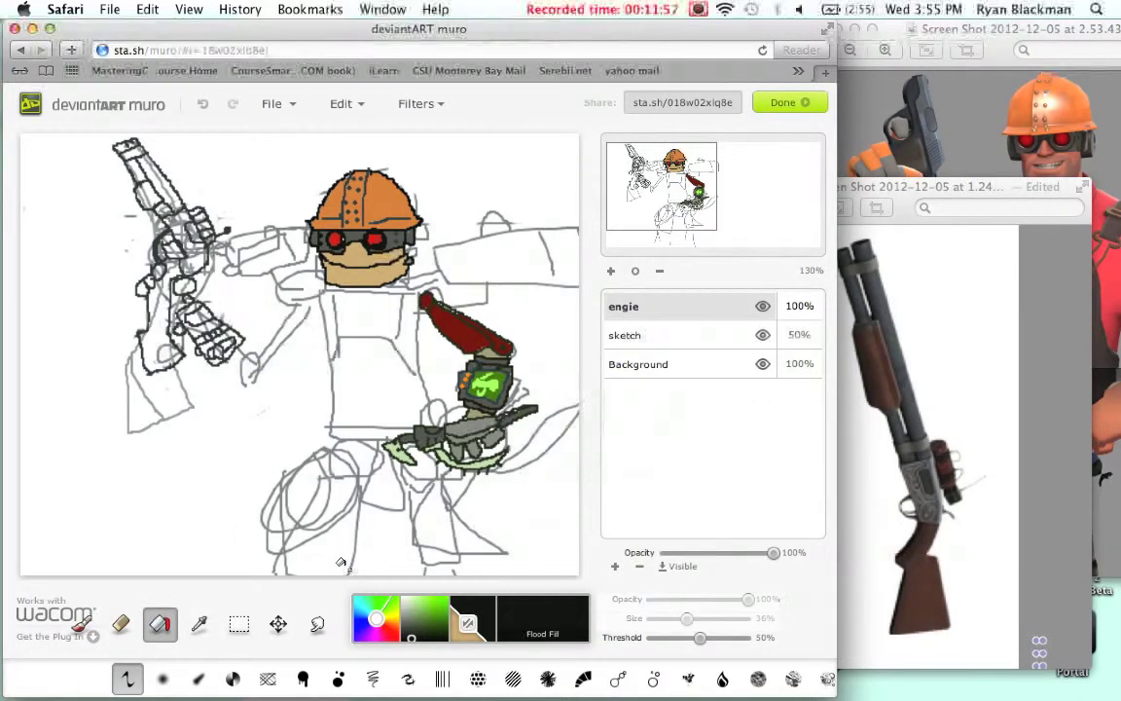
left_click(199, 624)
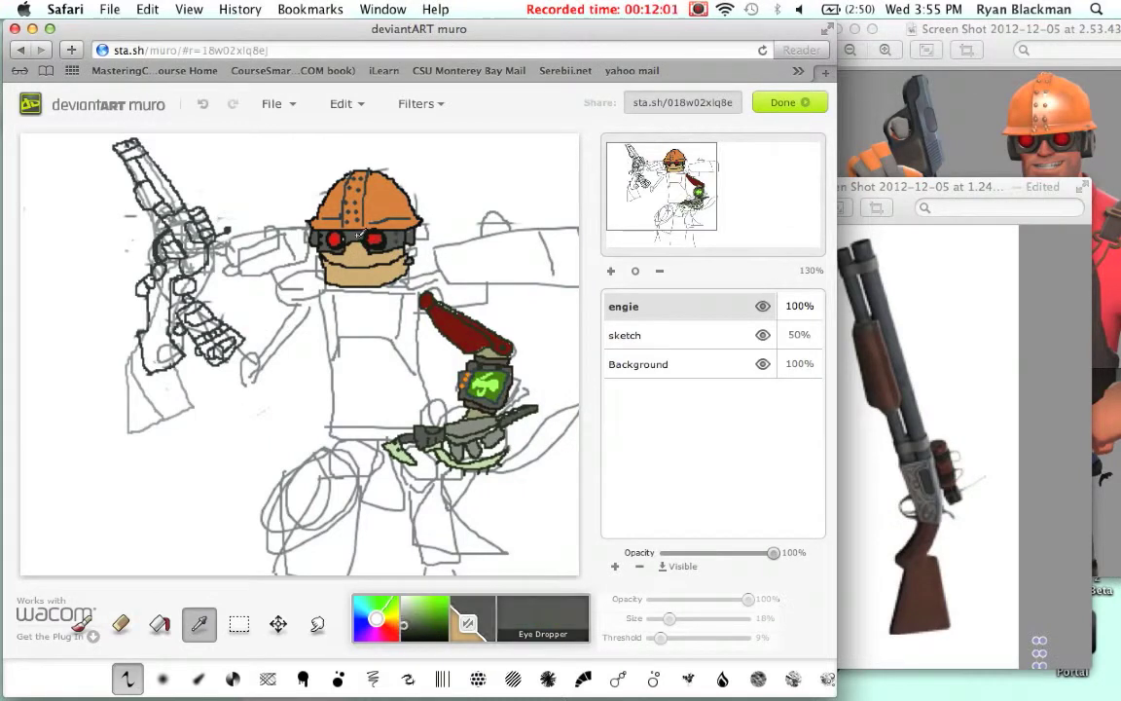
mouse_move(156, 165)
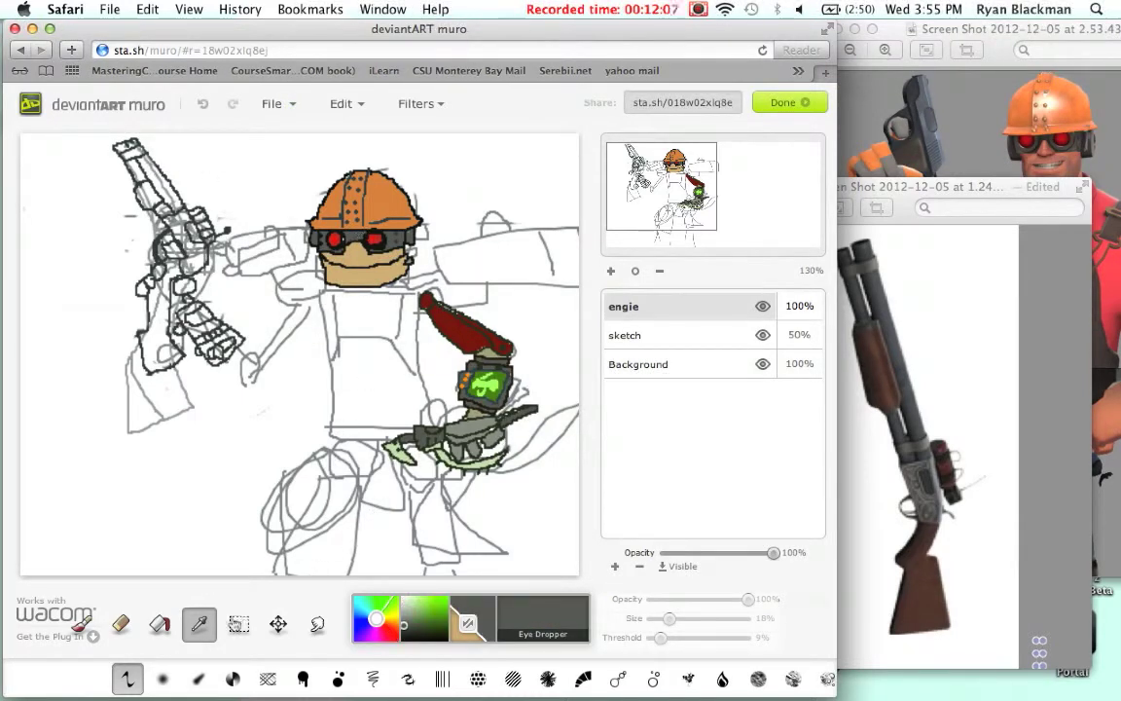
left_click(159, 624)
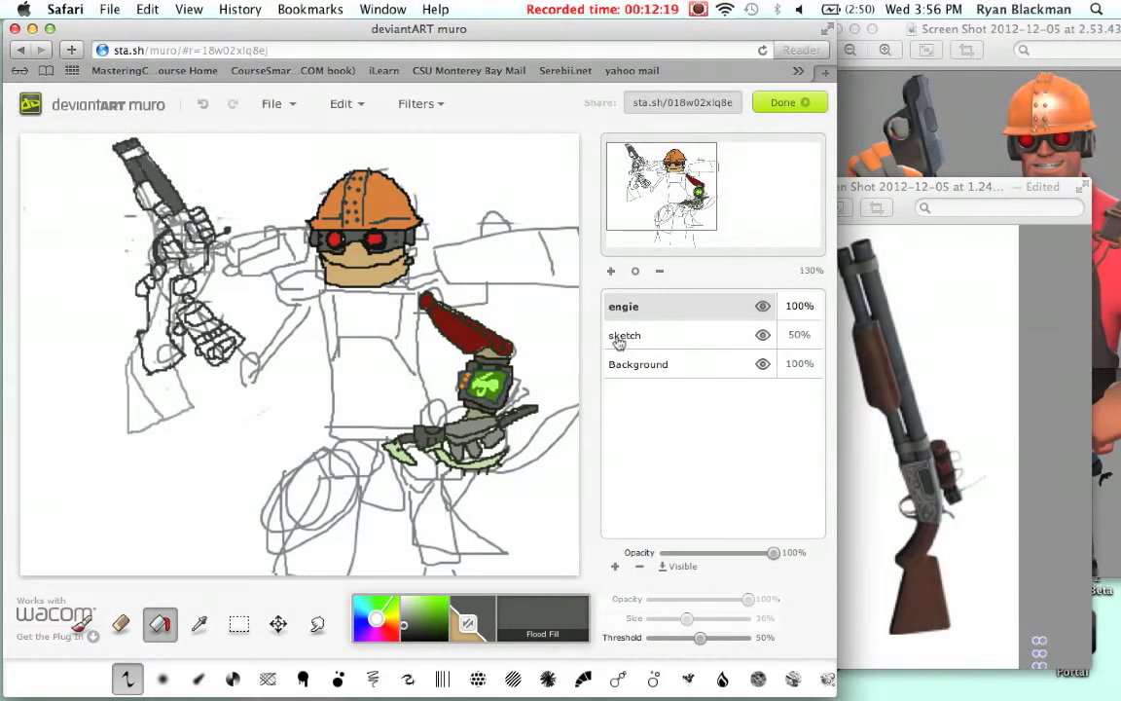
left_click_drag(743, 553, 681, 553)
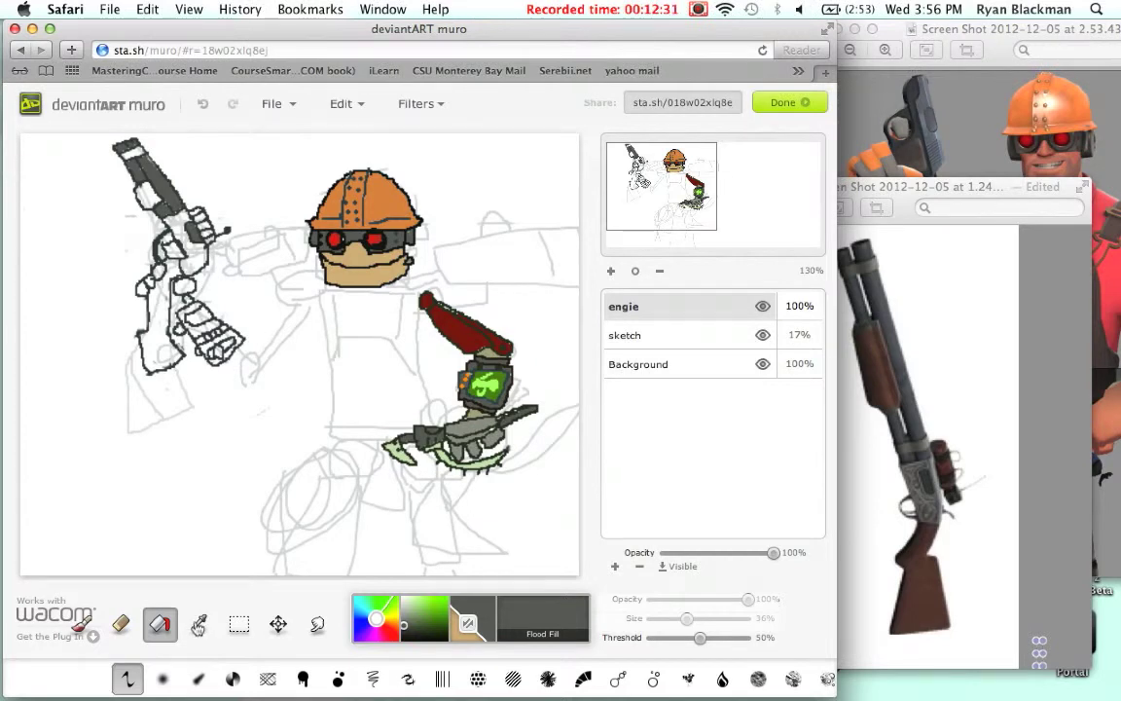
left_click(199, 623)
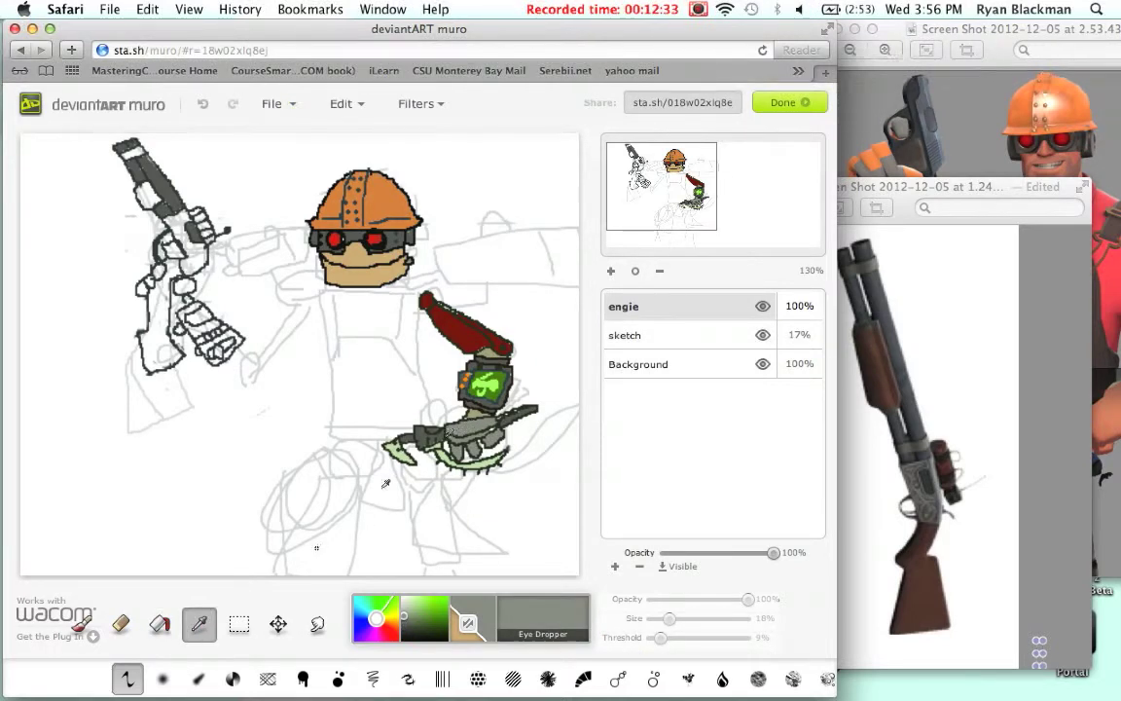
left_click(160, 623)
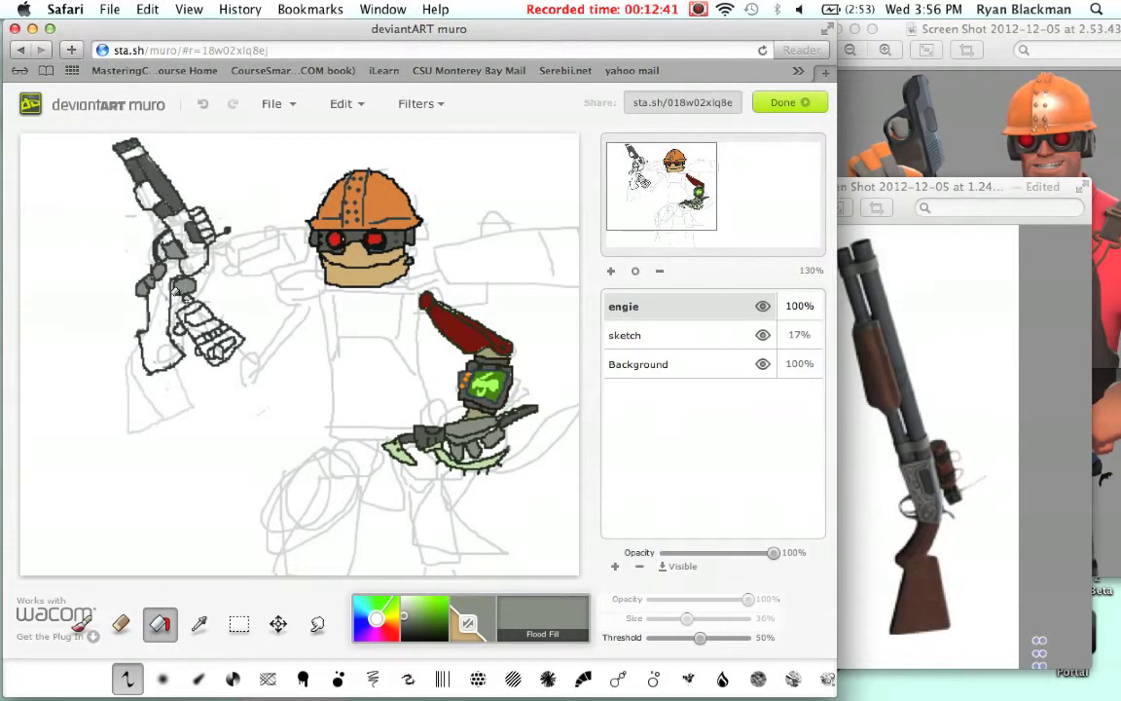
left_click(202, 104)
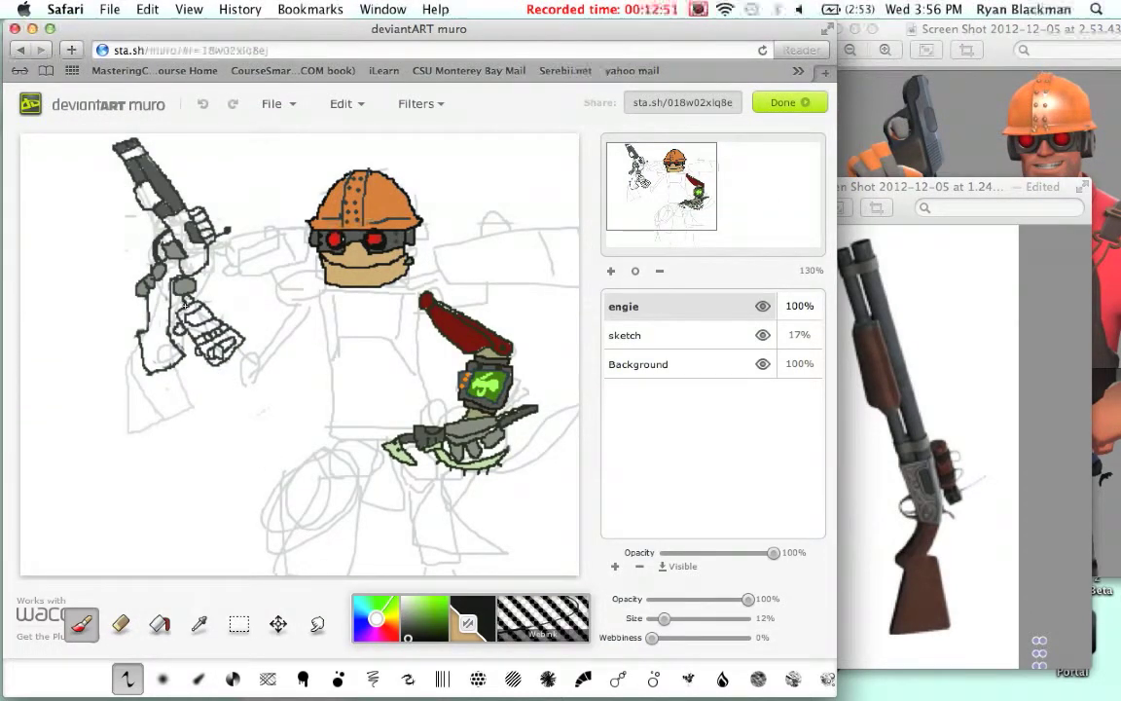
left_click(159, 624)
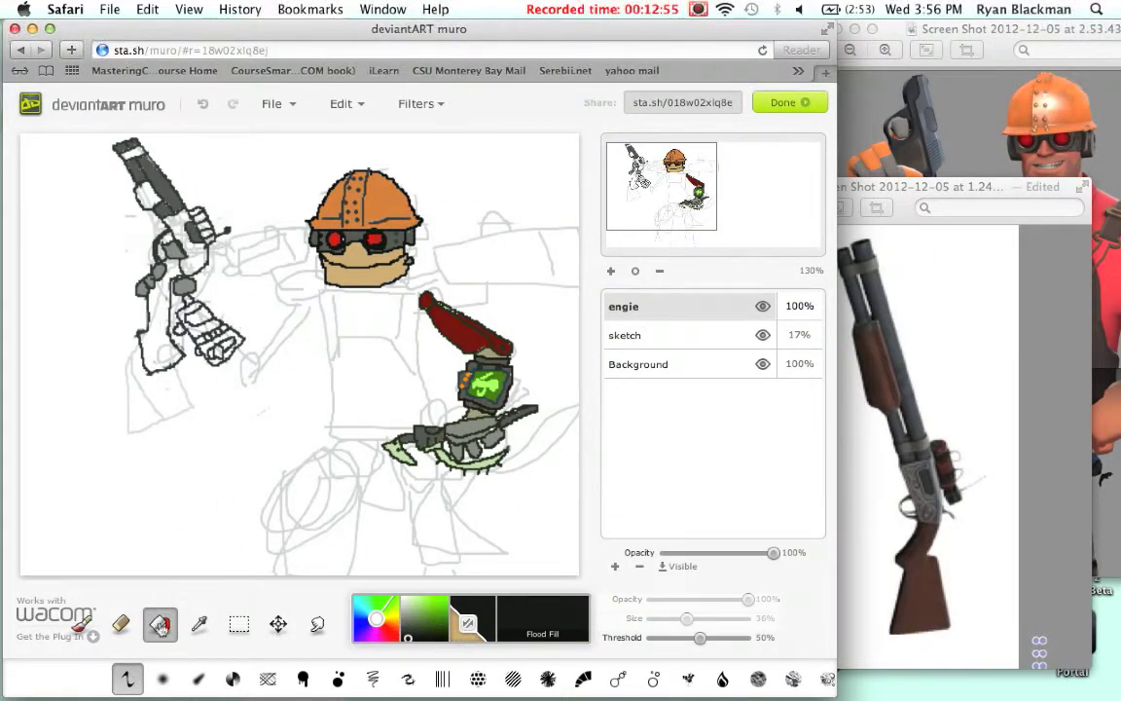
left_click(198, 623)
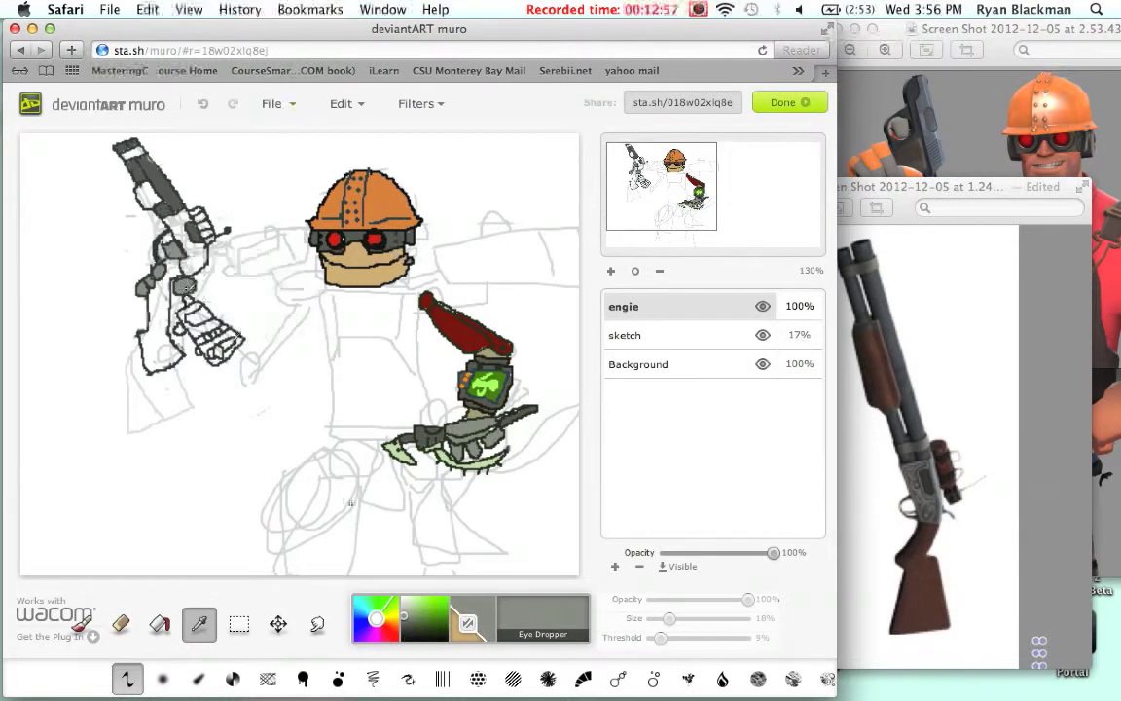
Brush the shotgun's stock and grip dark reddish-brown, erasing stray brown around the edges.
left_click(159, 623)
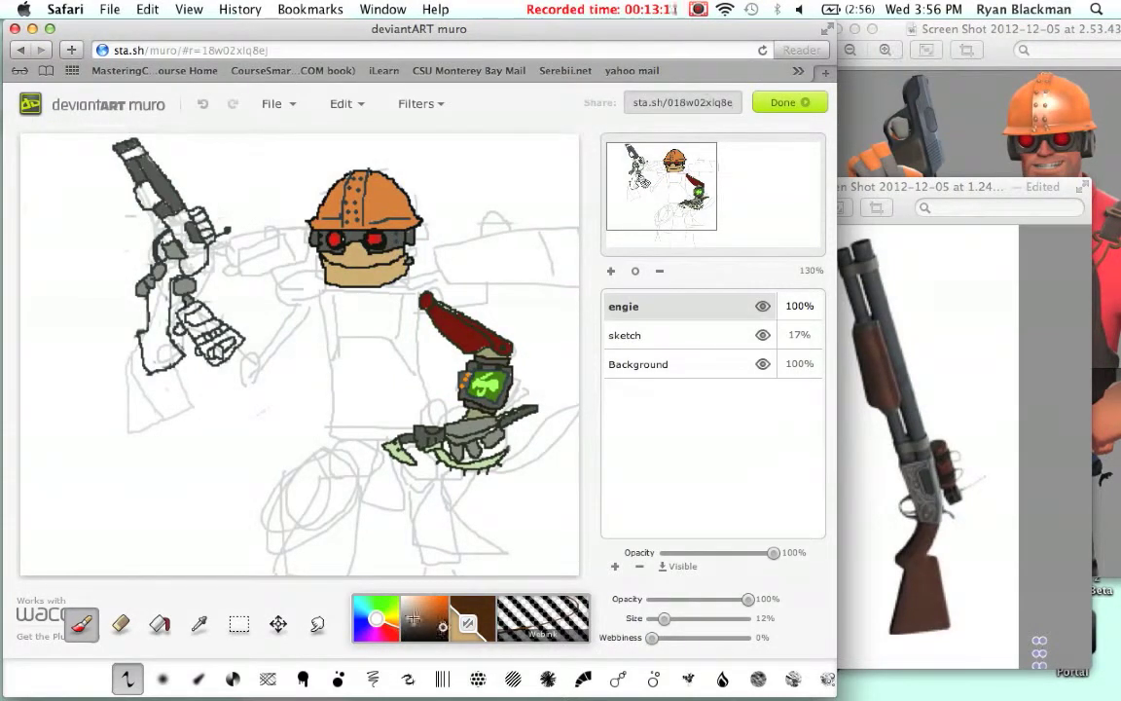
left_click(159, 622)
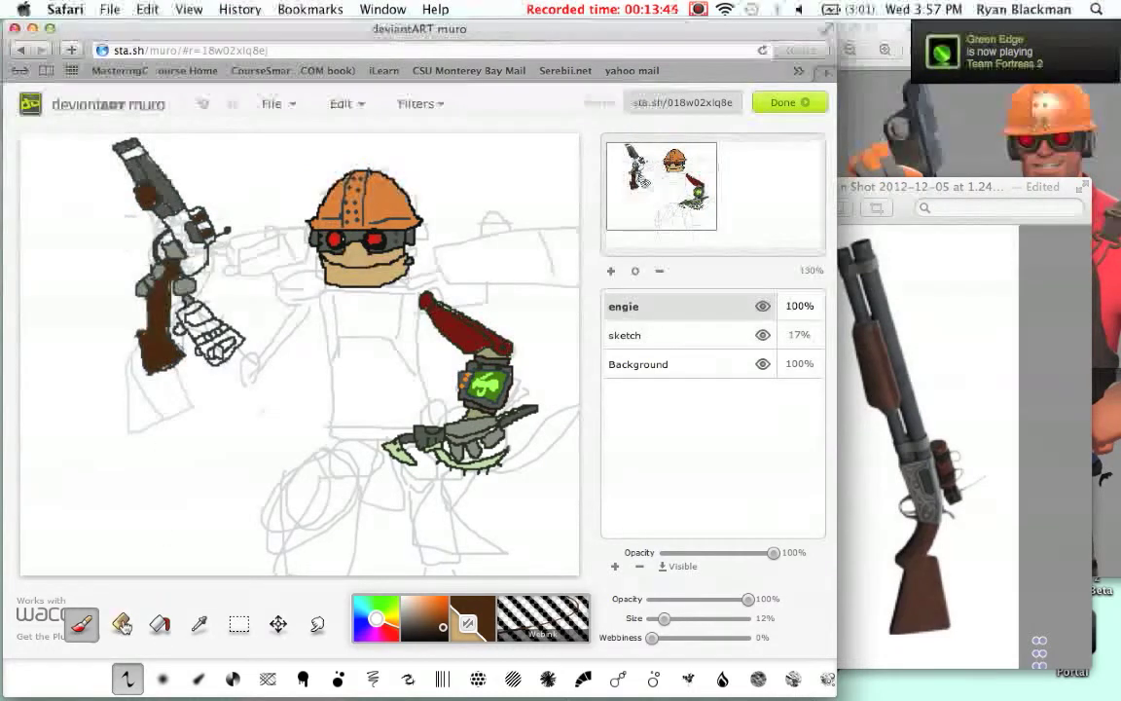
left_click(119, 623)
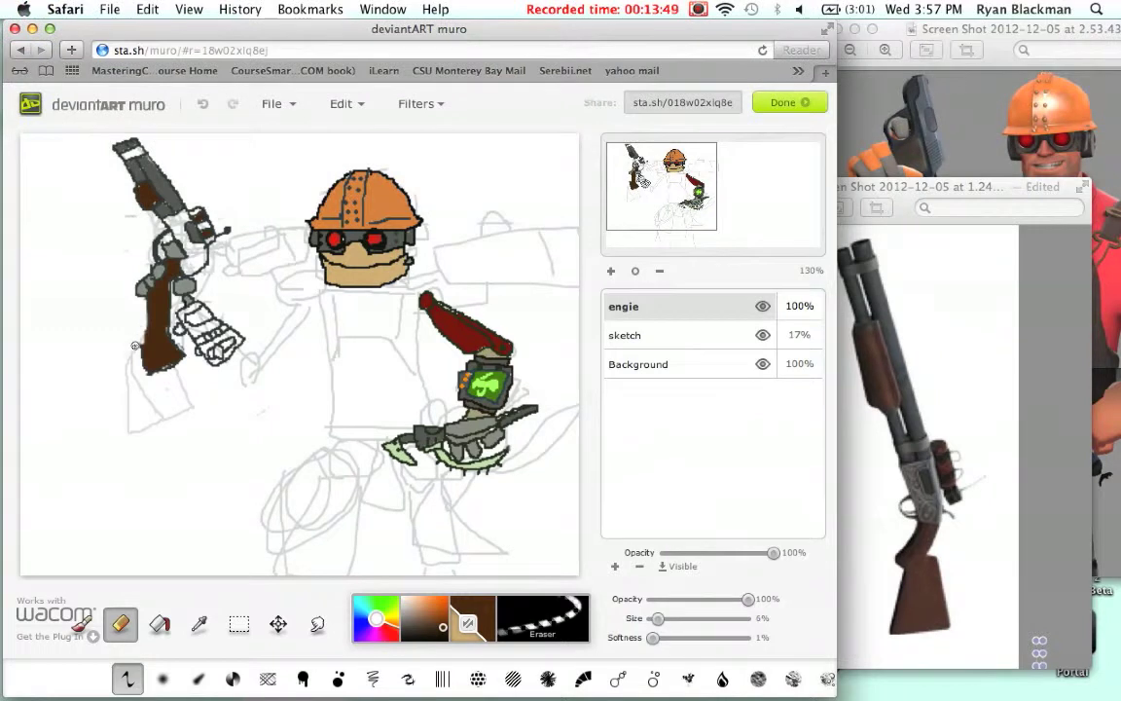
left_click(542, 617)
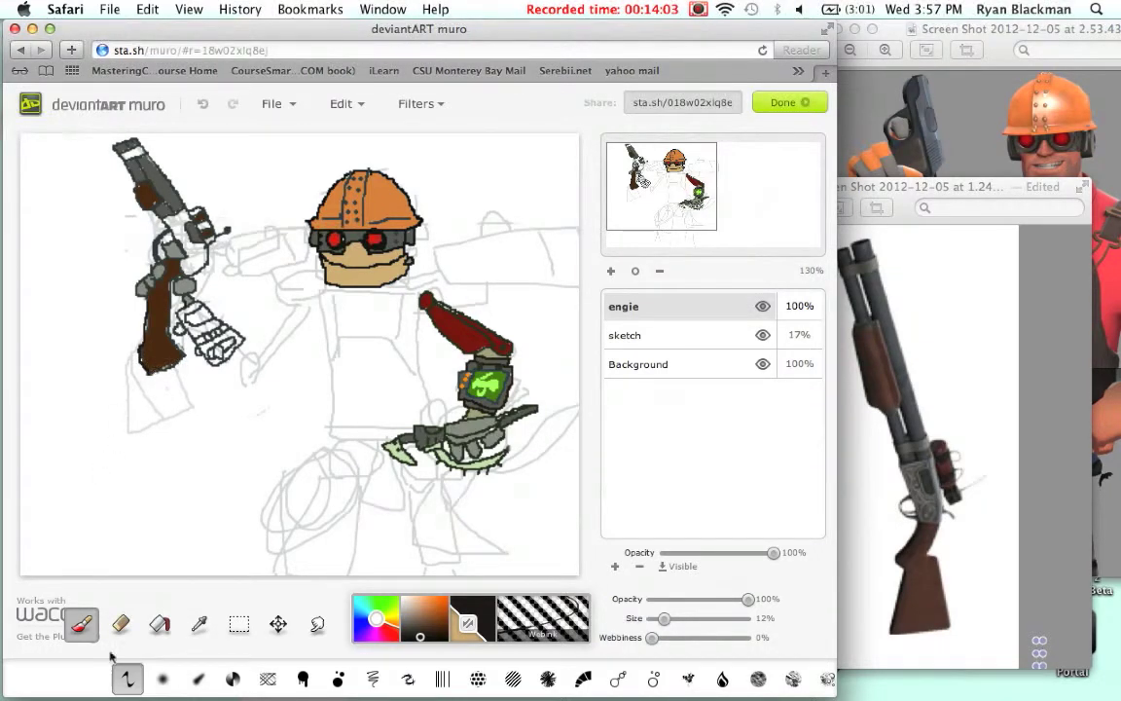
Fill the shotgun's mechanism beside the hand with dark and light gray shades.
left_click(159, 624)
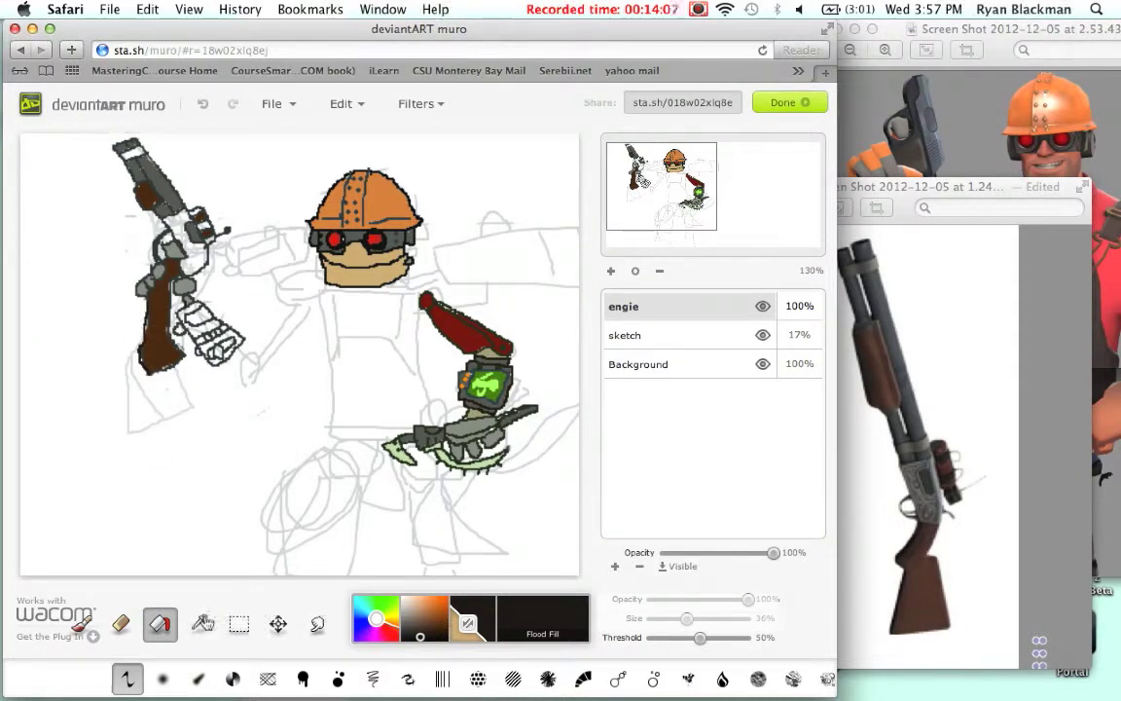
left_click(198, 623)
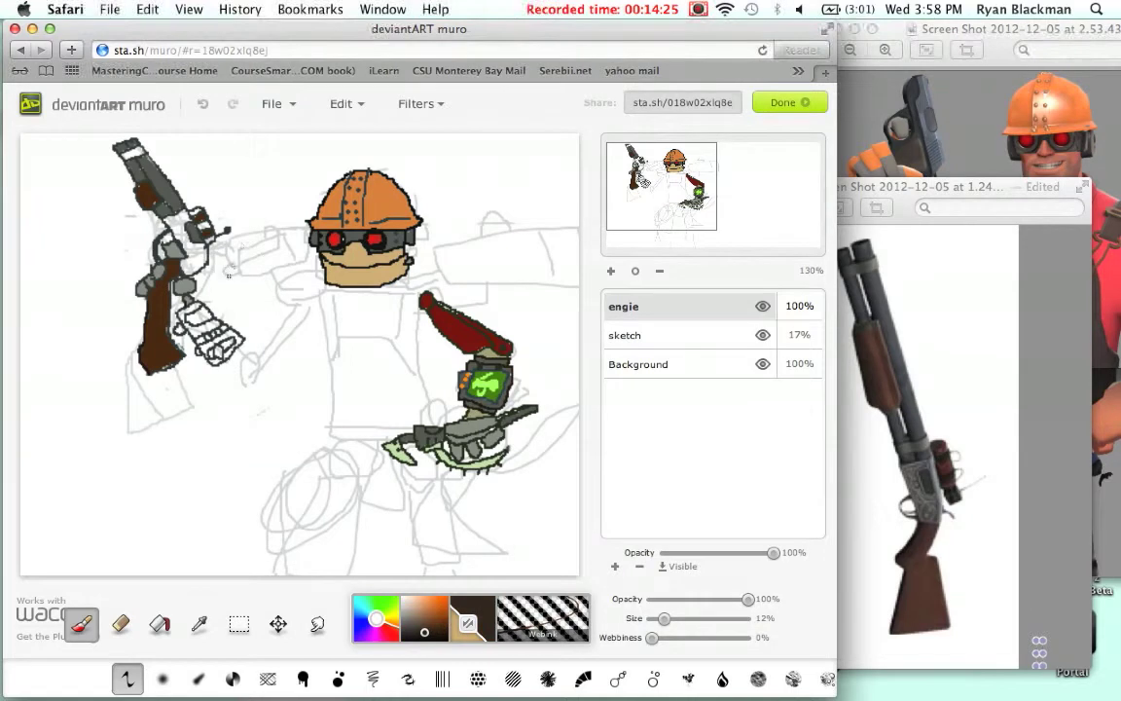
left_click(158, 624)
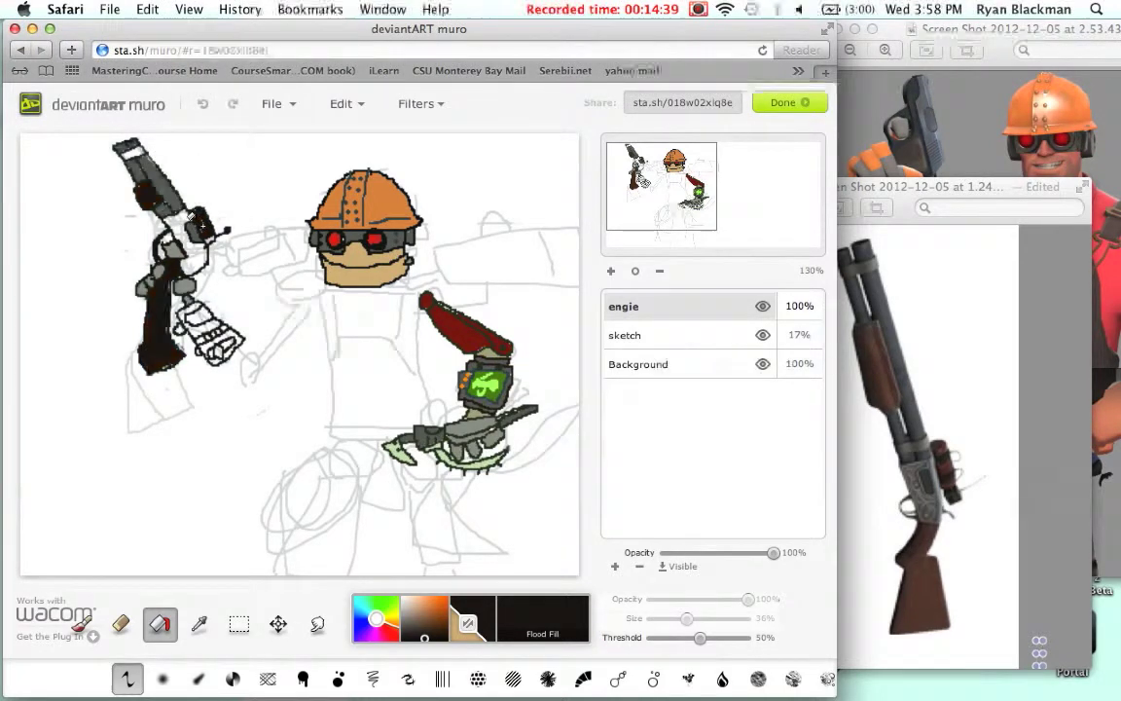
left_click(203, 104)
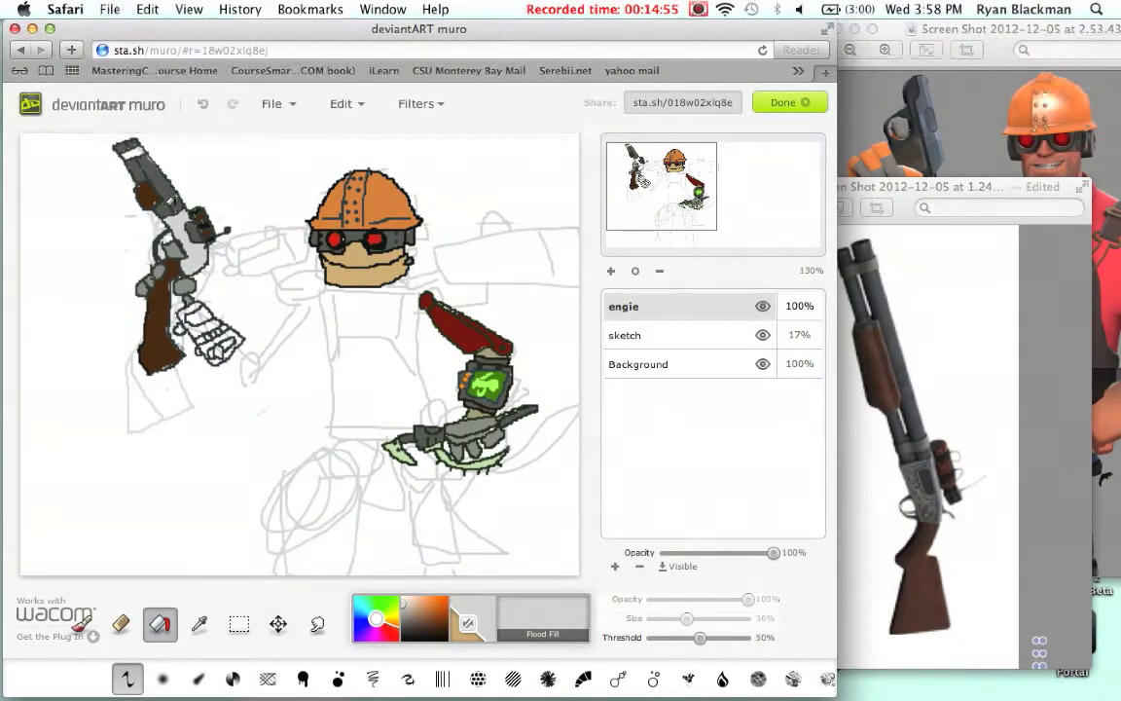
mouse_move(929, 231)
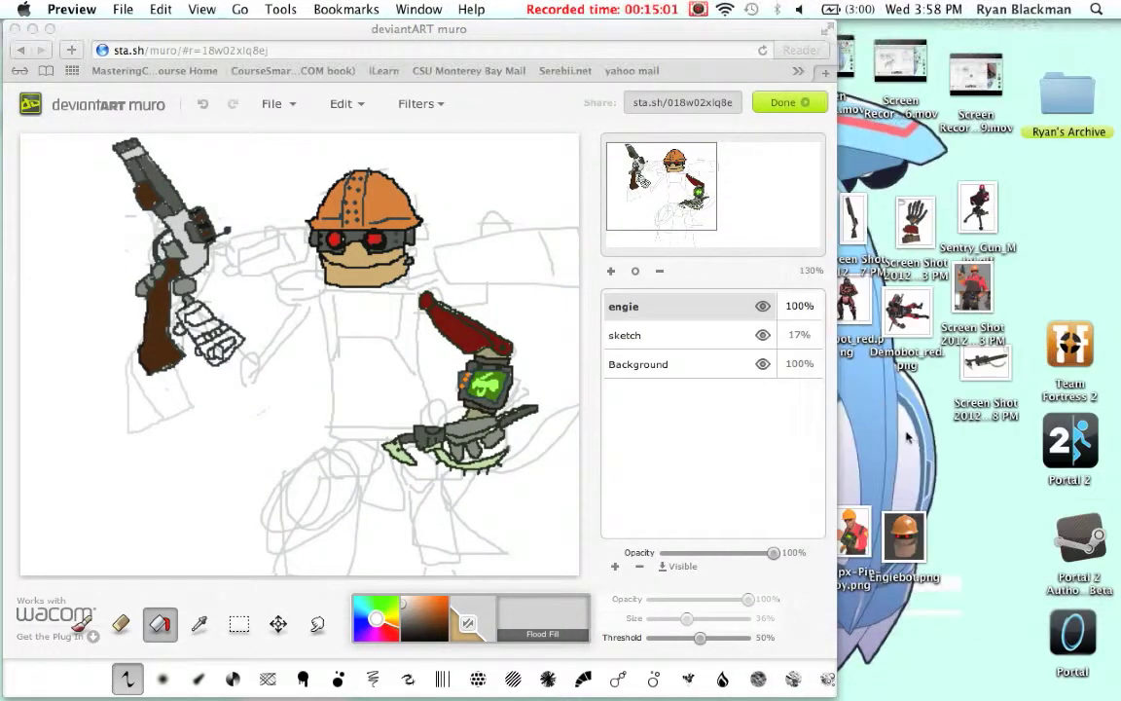
Open the robotic Gunslinger hand screenshot from the desktop in Preview.
double_click(915, 222)
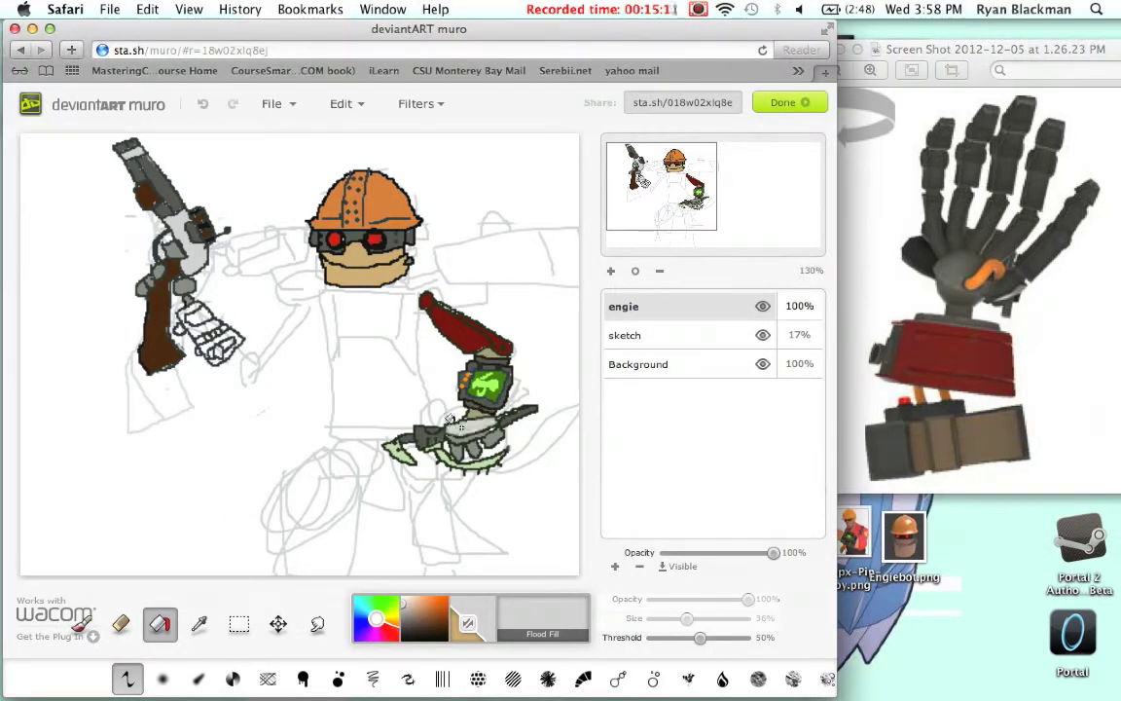
Undo the stray lower-gun fill, then fill the hand's finger segments with sampled gray and tan.
left_click(204, 104)
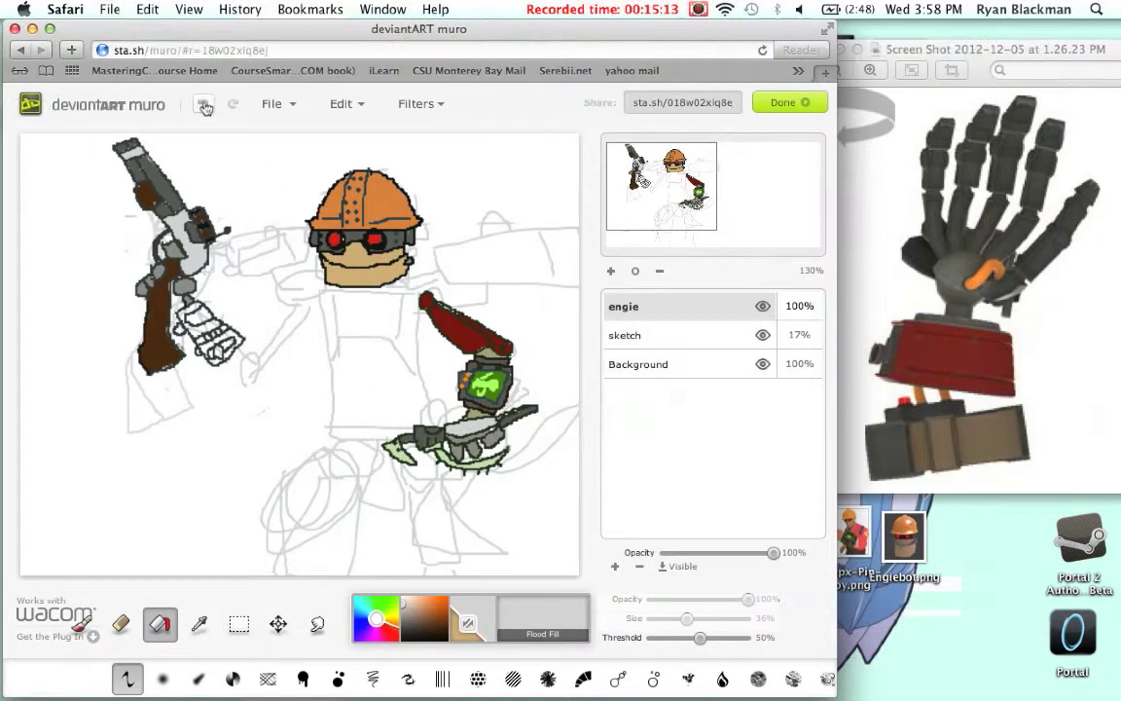
left_click(199, 623)
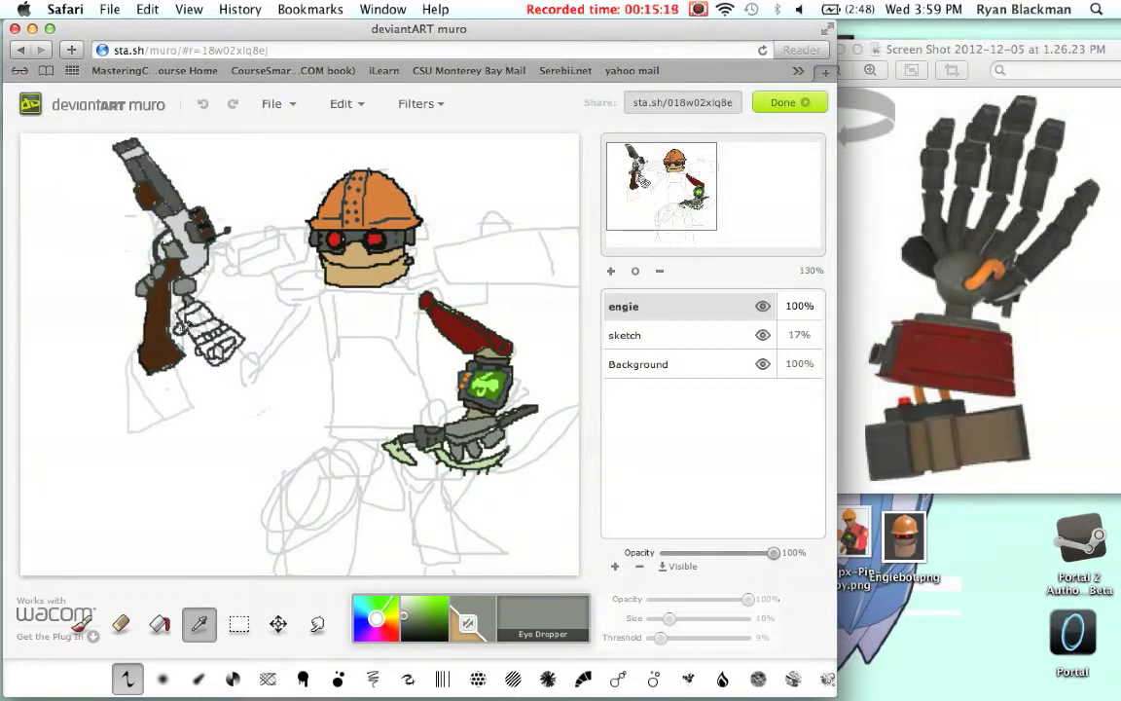
left_click(202, 104)
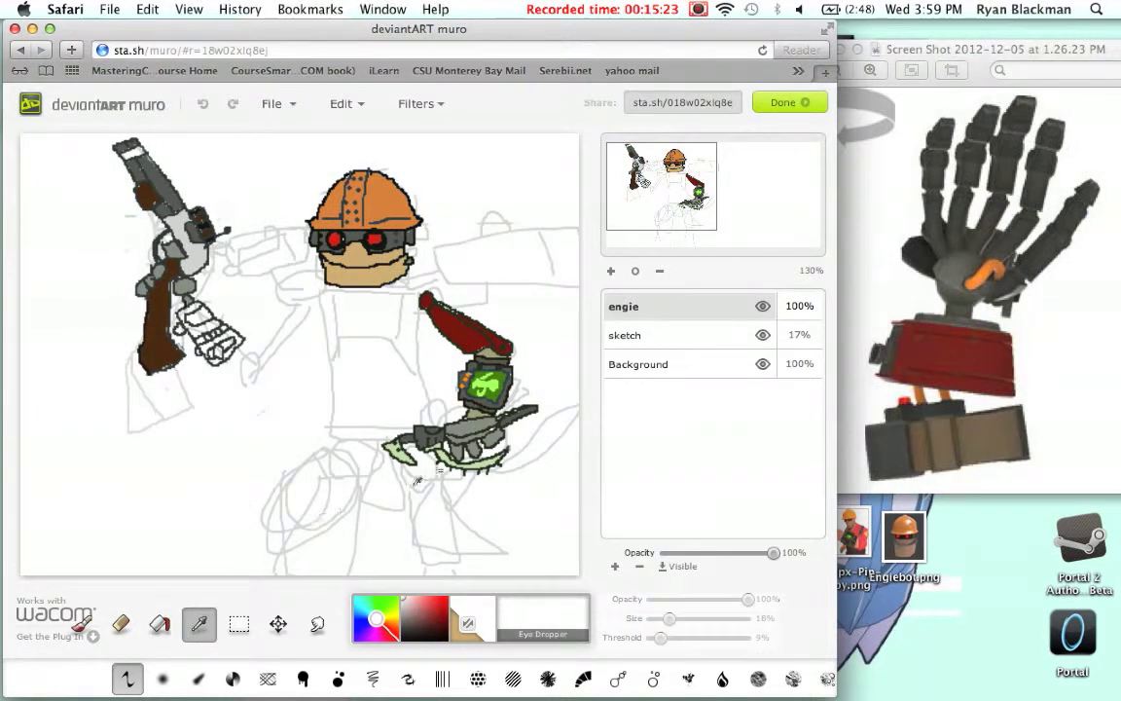
left_click(159, 624)
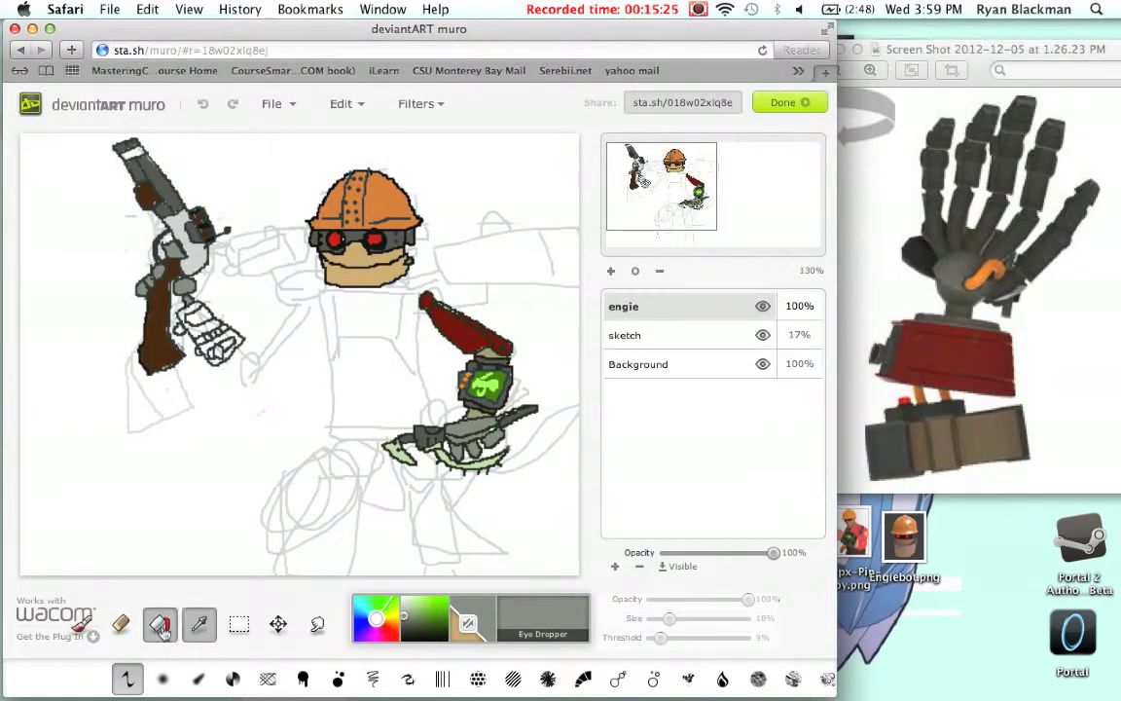
left_click(159, 623)
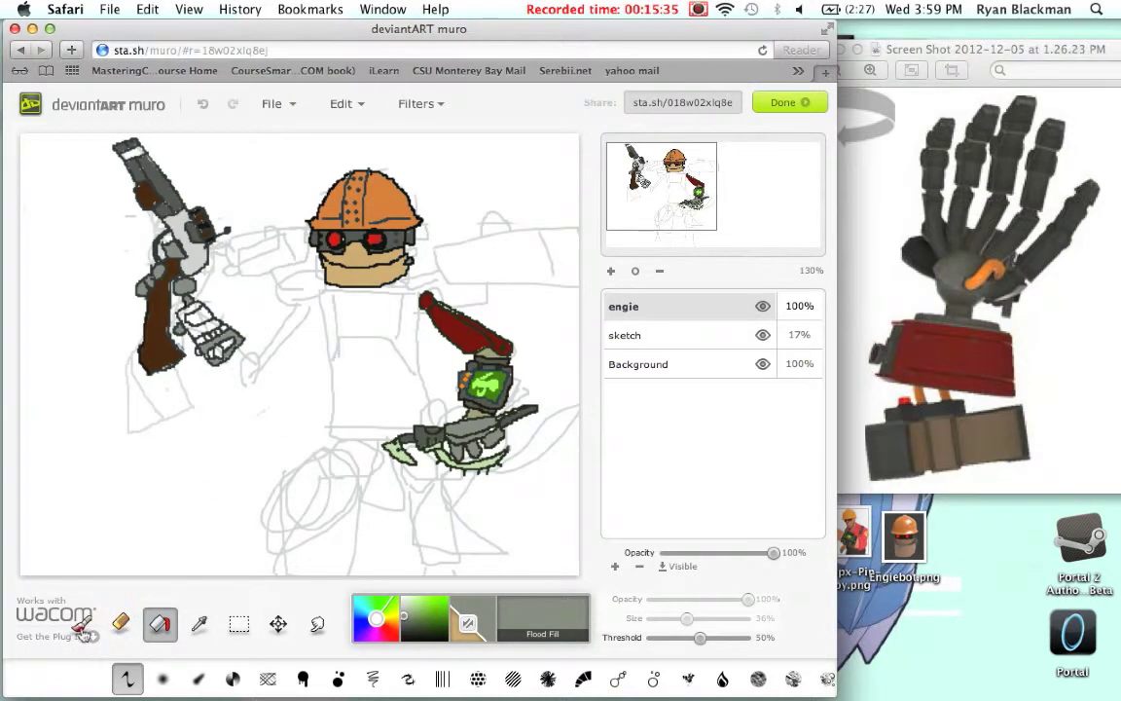
left_click(198, 623)
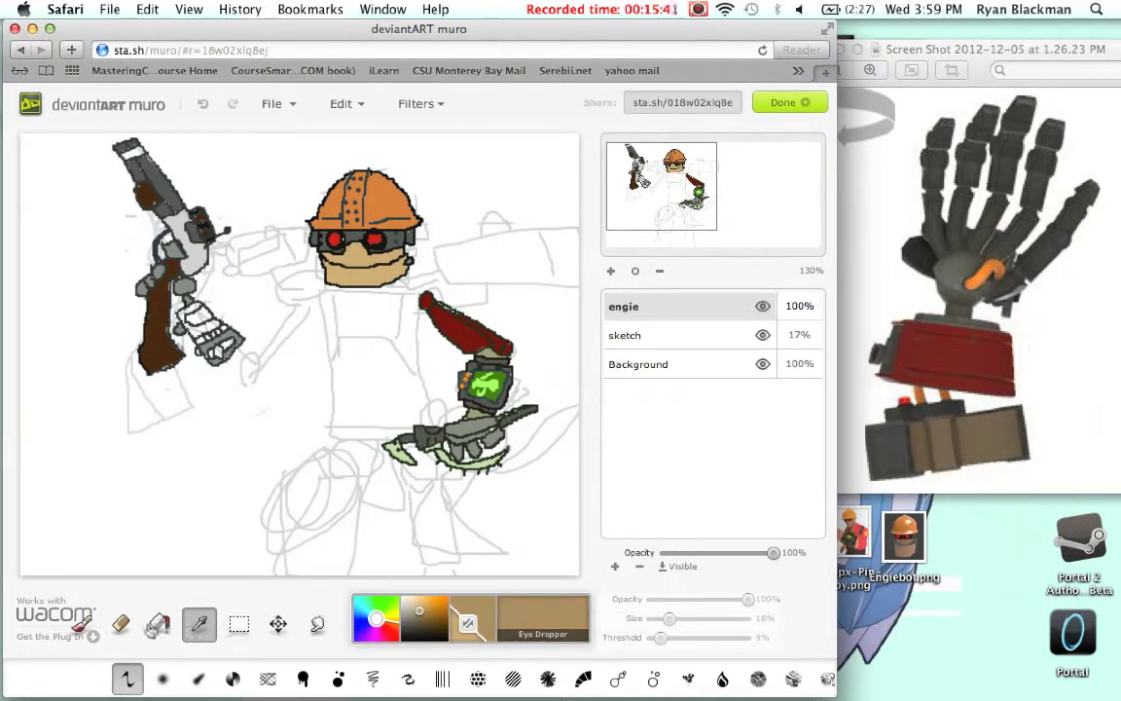
left_click(160, 623)
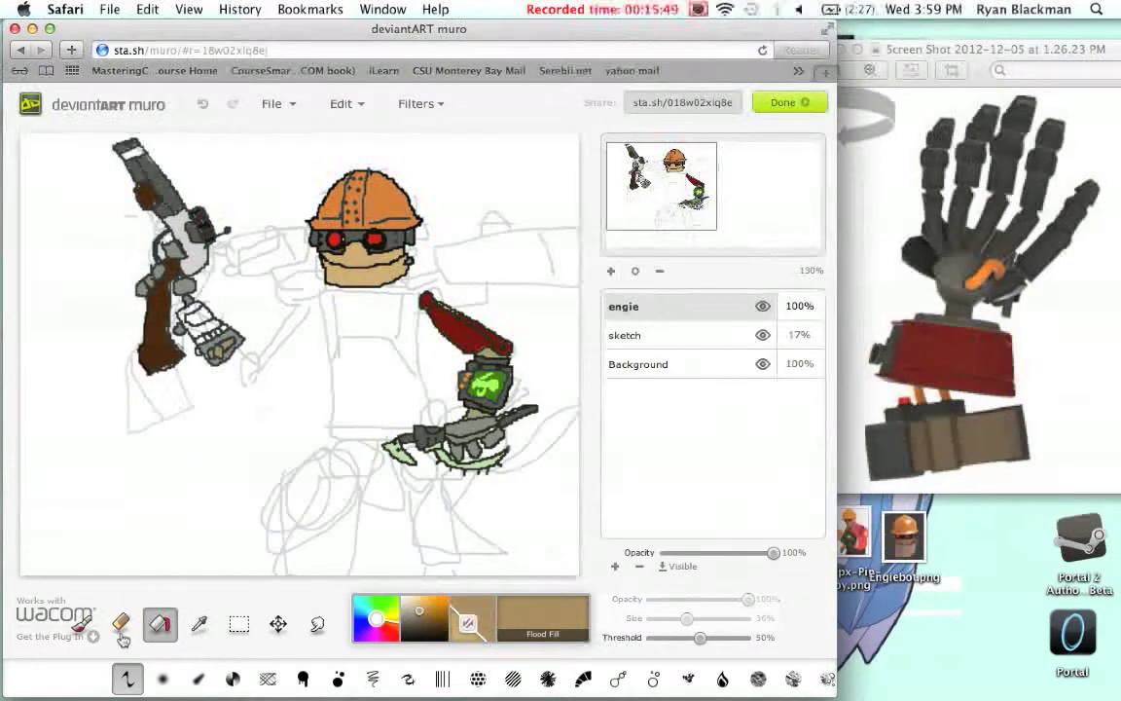
Fill the hand's cuff with red sampled from the arm, then close the hand reference.
left_click(198, 623)
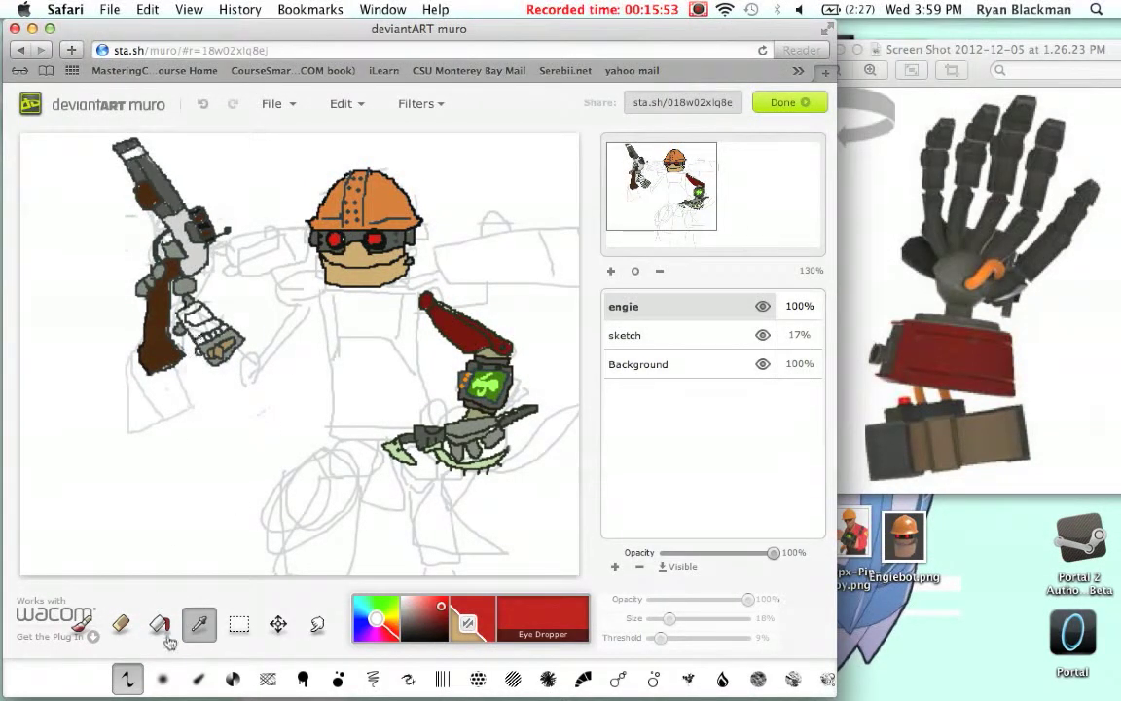
left_click(160, 623)
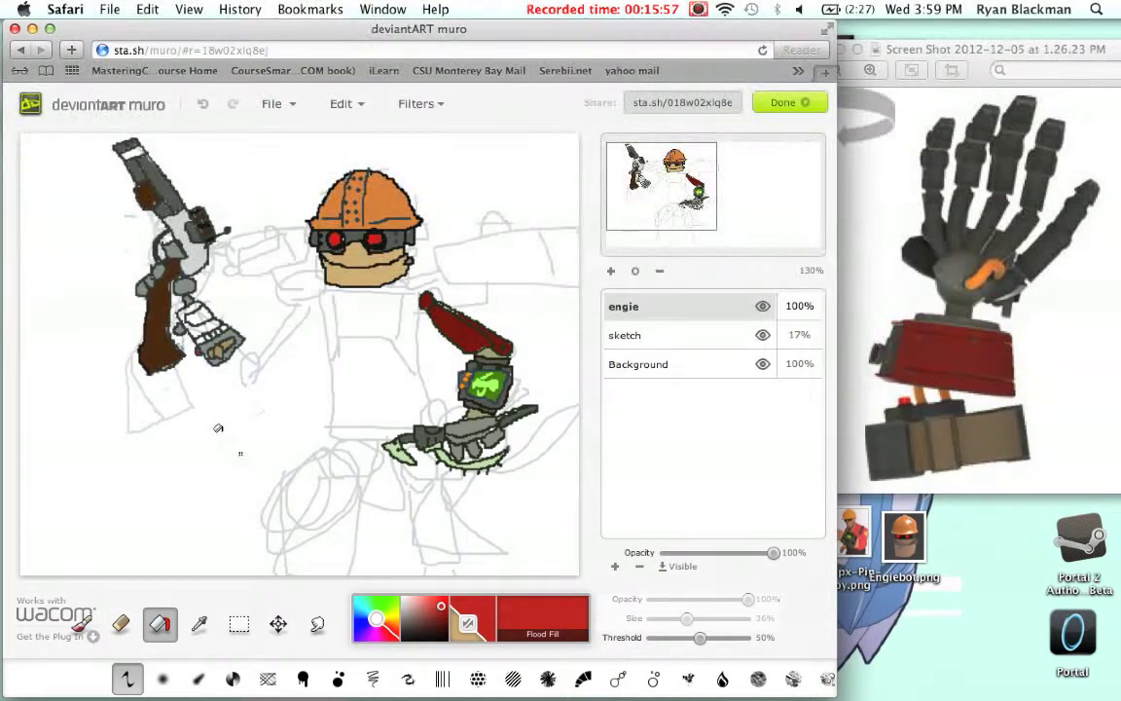
left_click(199, 624)
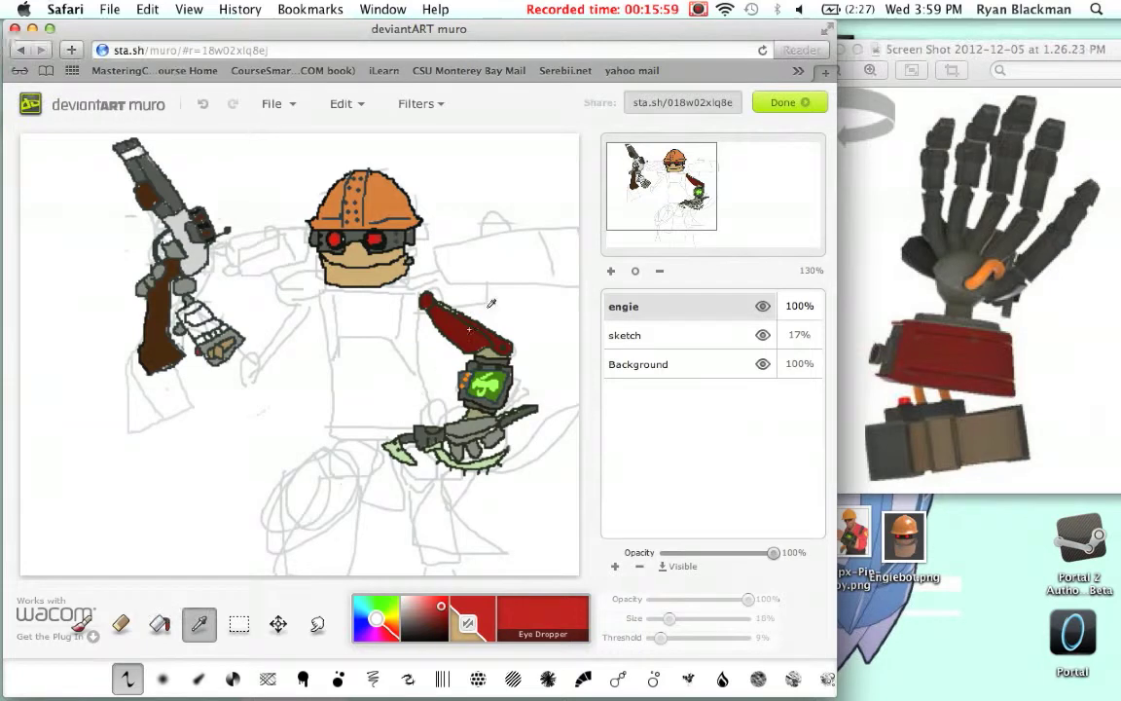
left_click(160, 624)
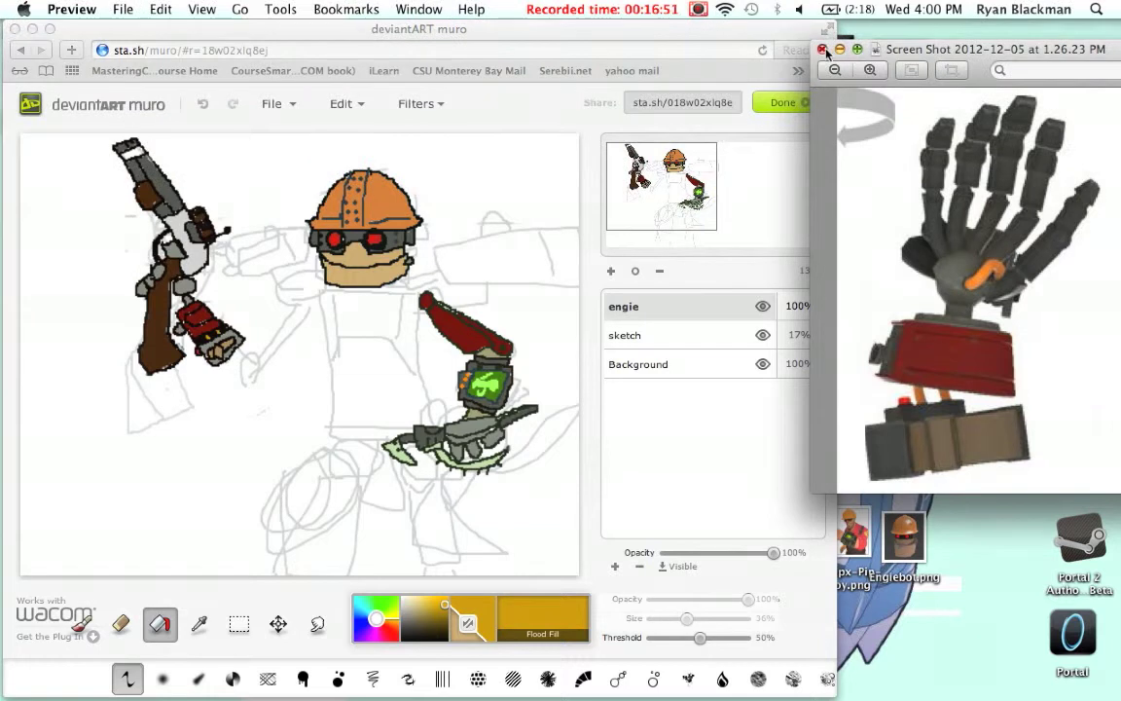
left_click(822, 50)
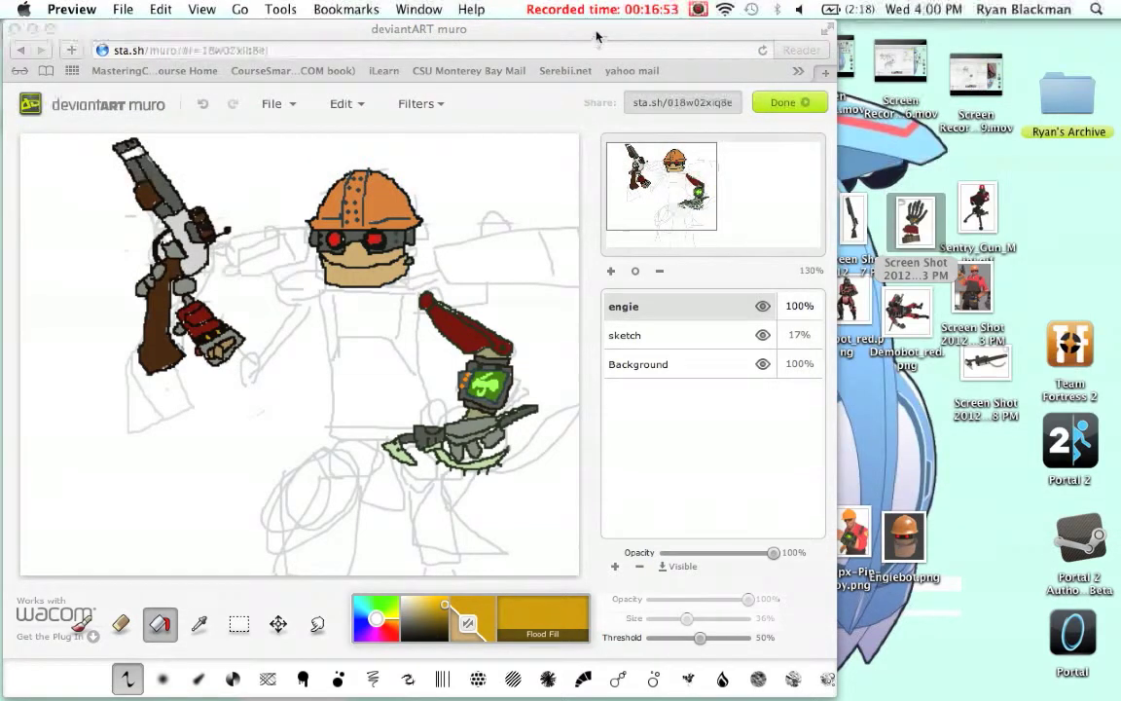